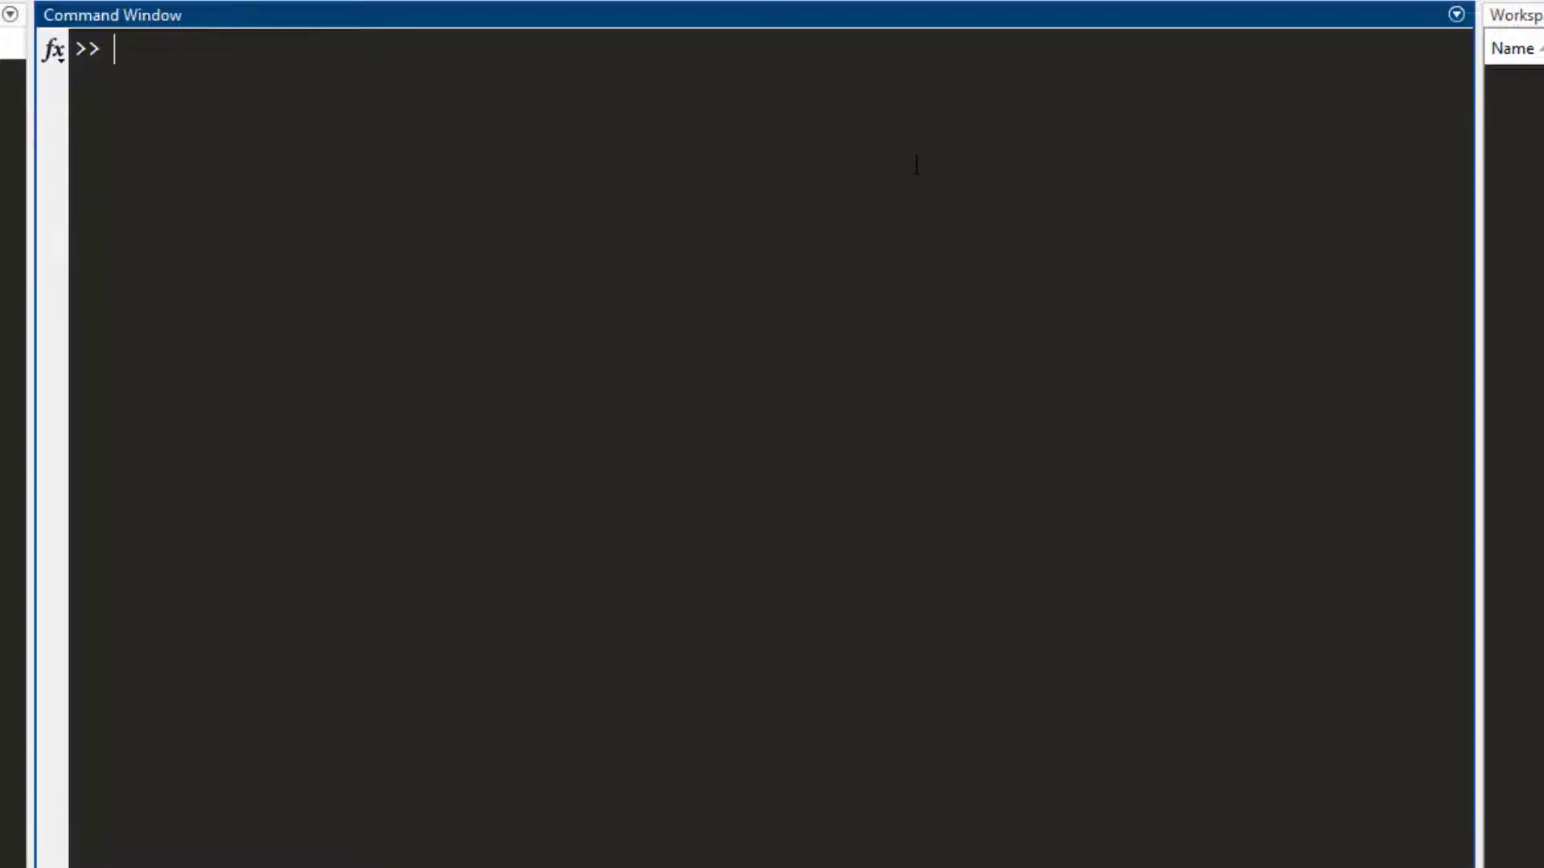
Write plot(x,y) at the prompt without running it, then select the unrun command.
{"action": "type", "text": "plo"}
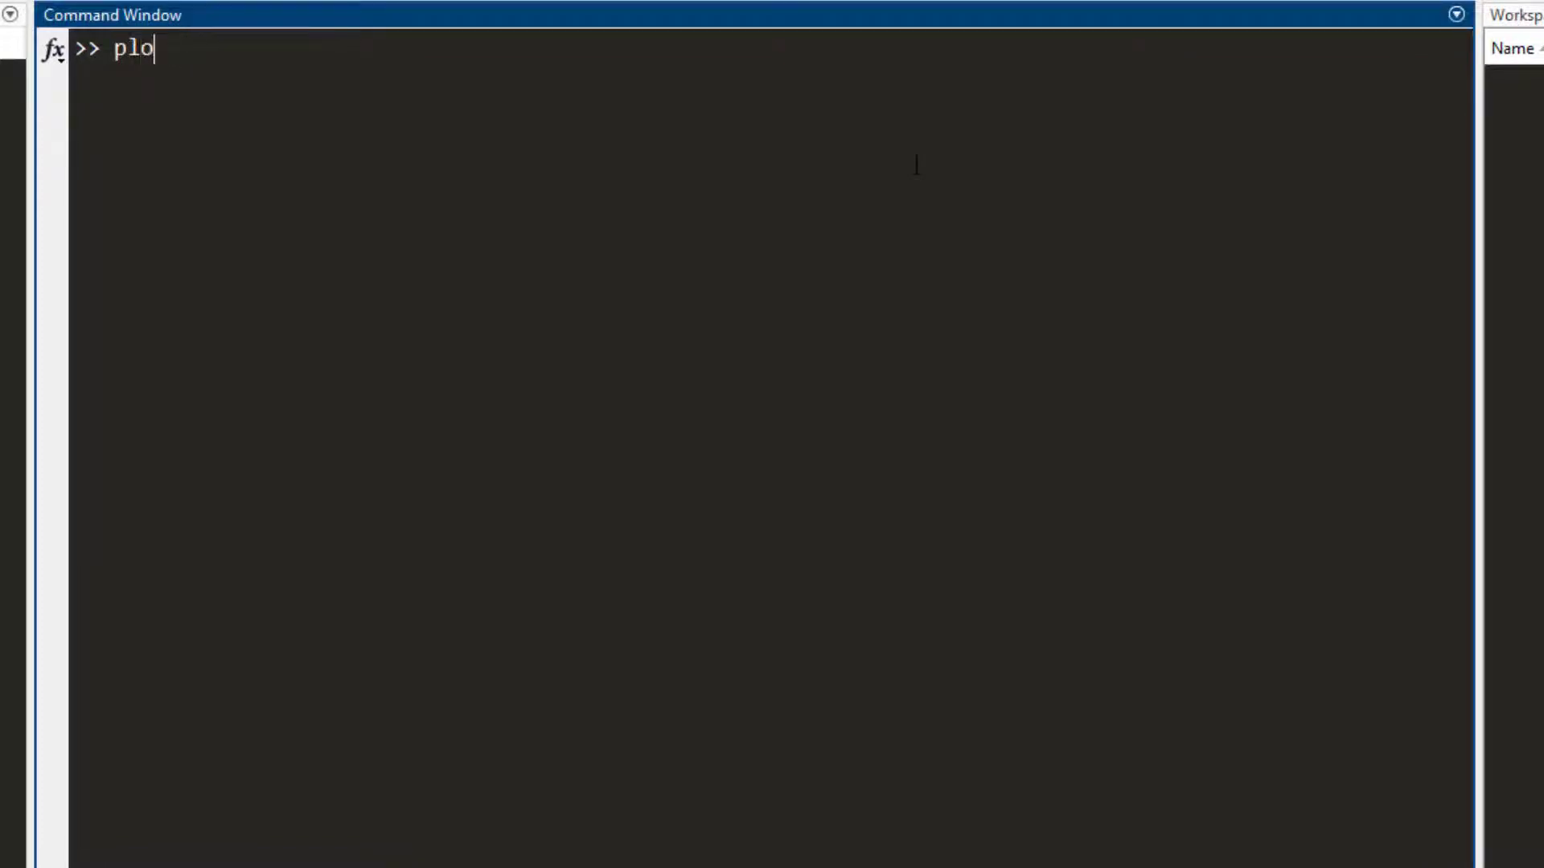
{"action": "type", "text": "t(x,y"}
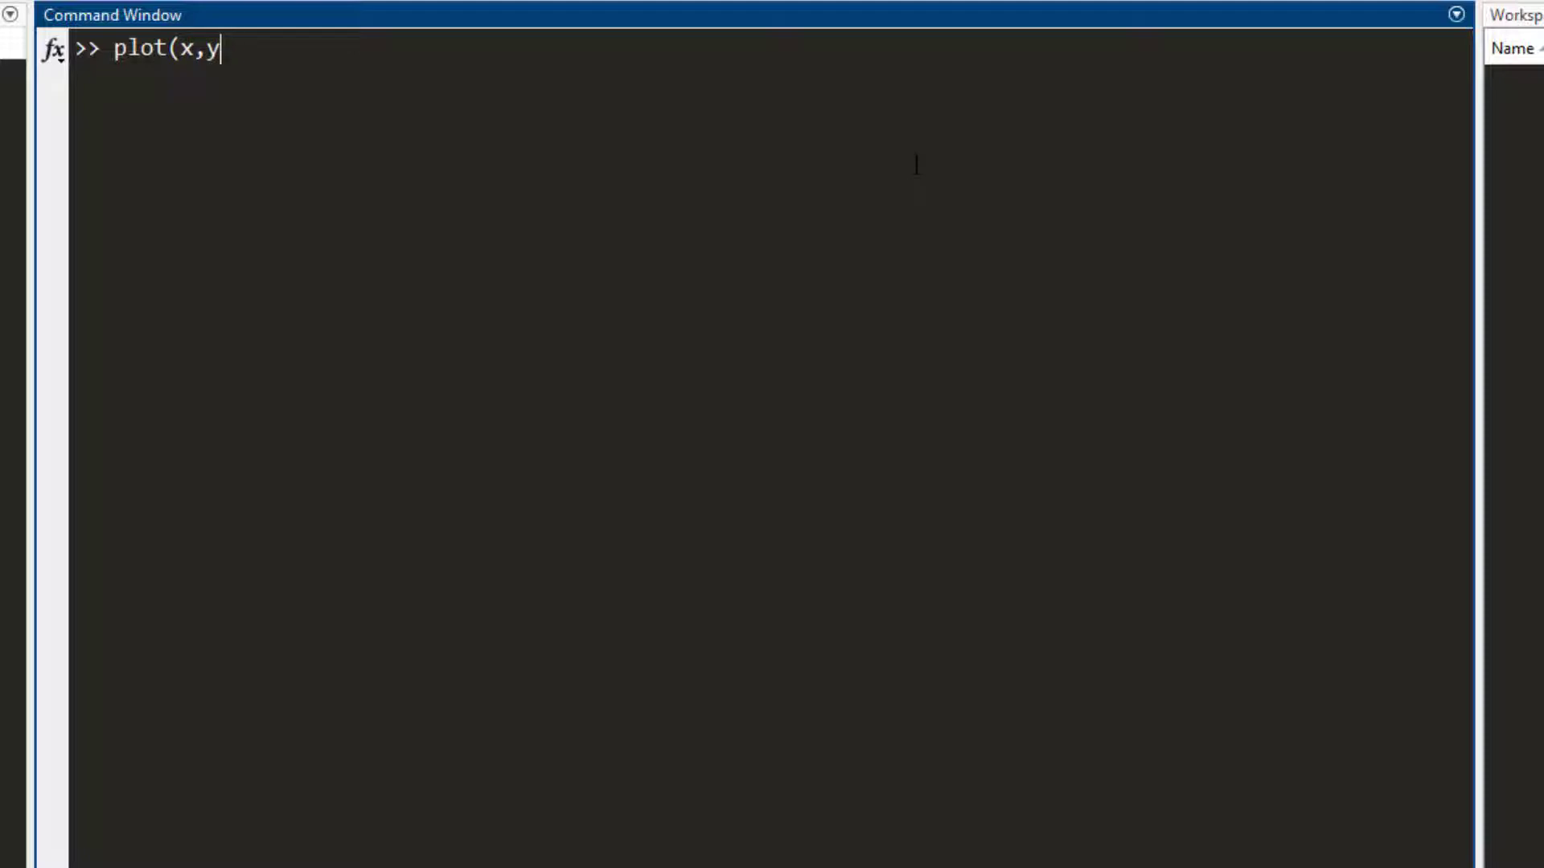
{"action": "type", "text": ")"}
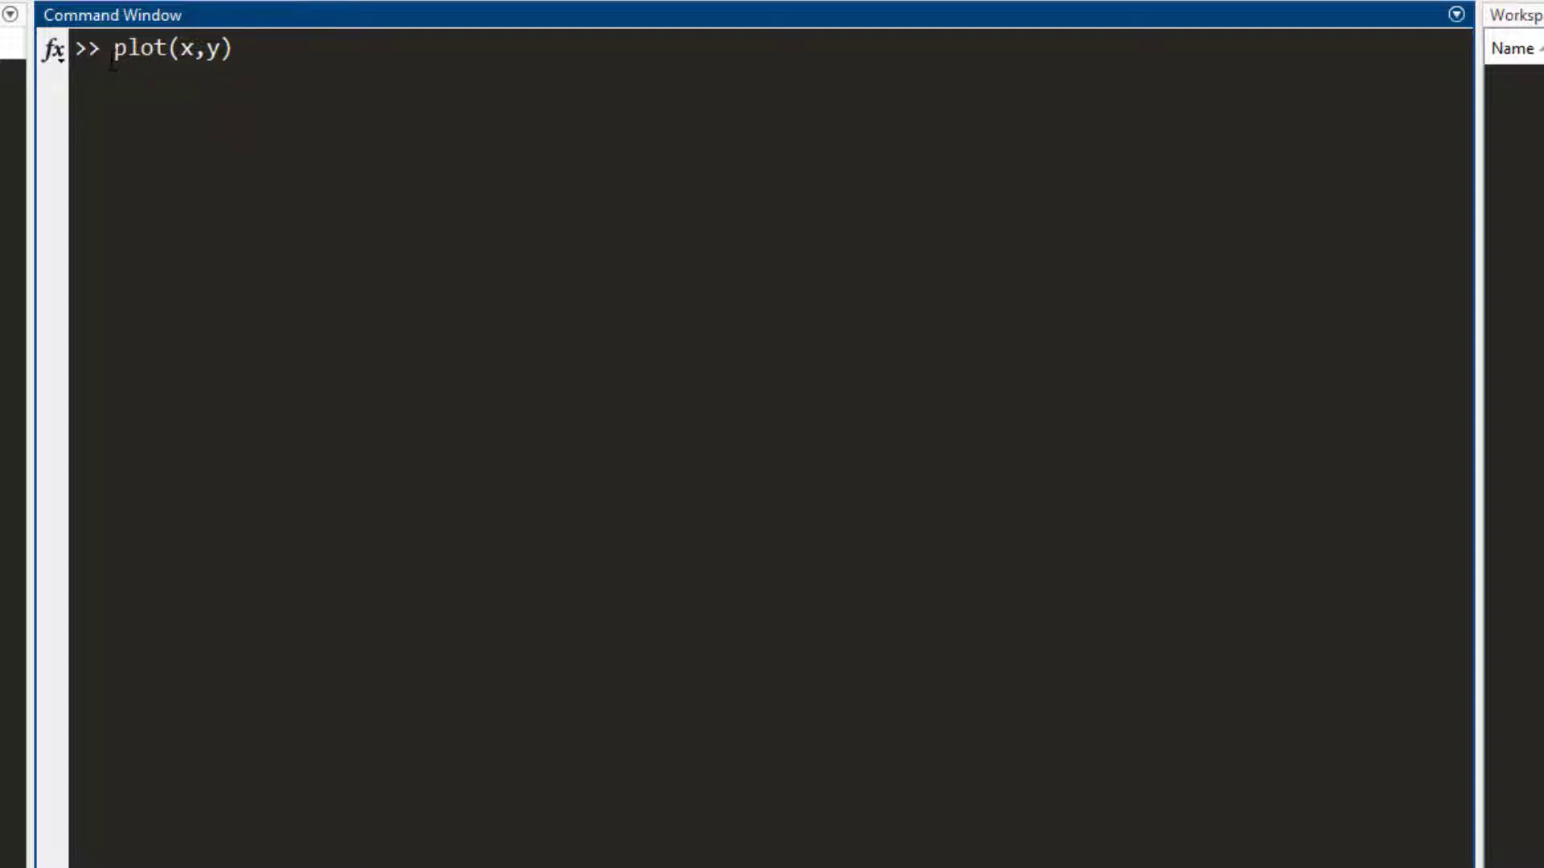
{"action": "double_click", "coordinate": [138, 49]}
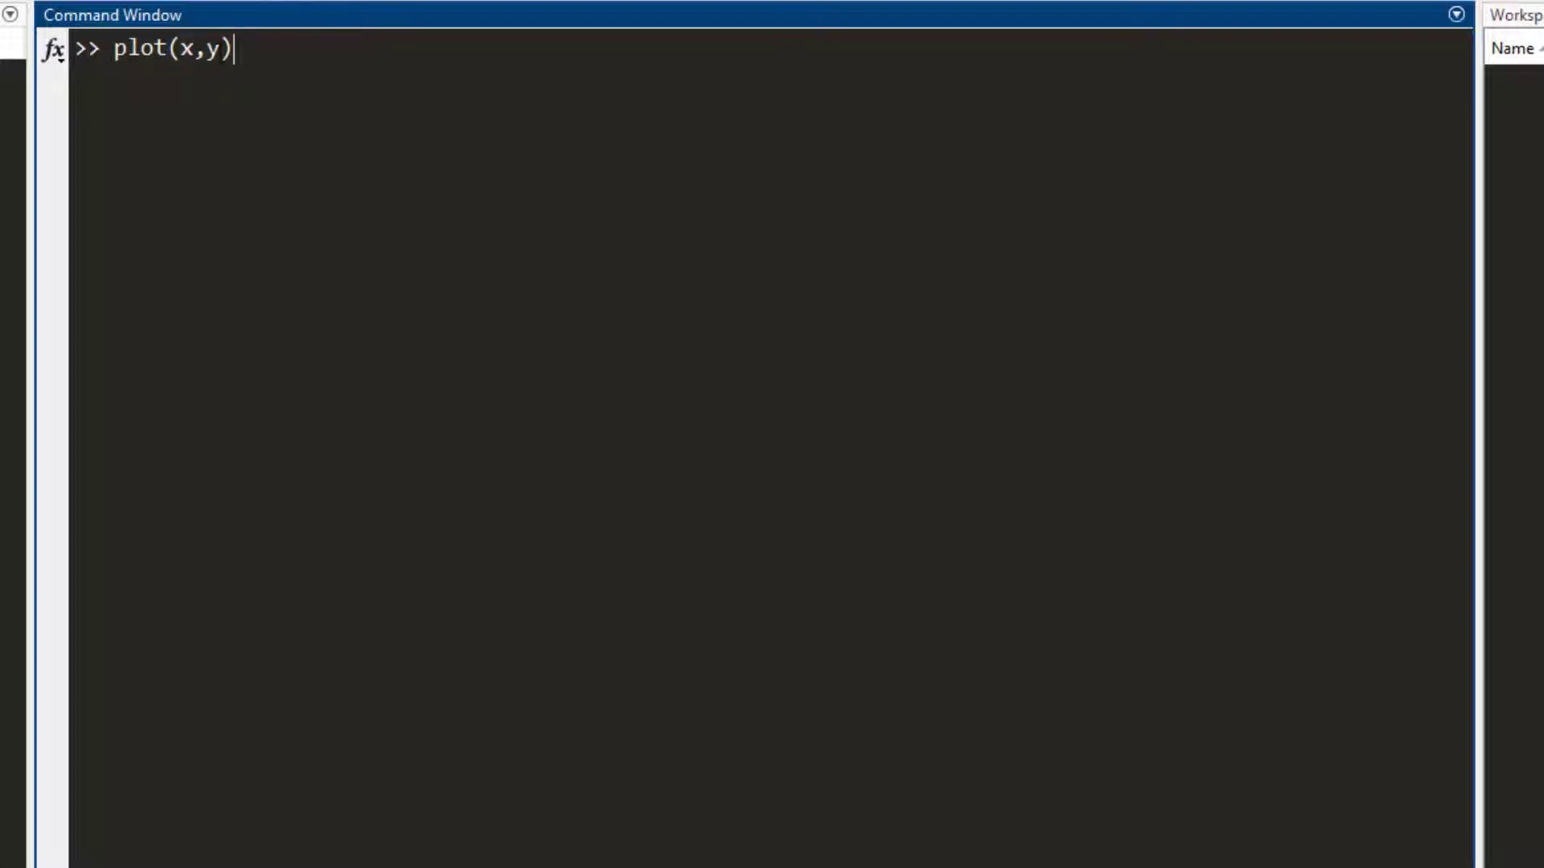
{"action": "double_click", "coordinate": [185, 50]}
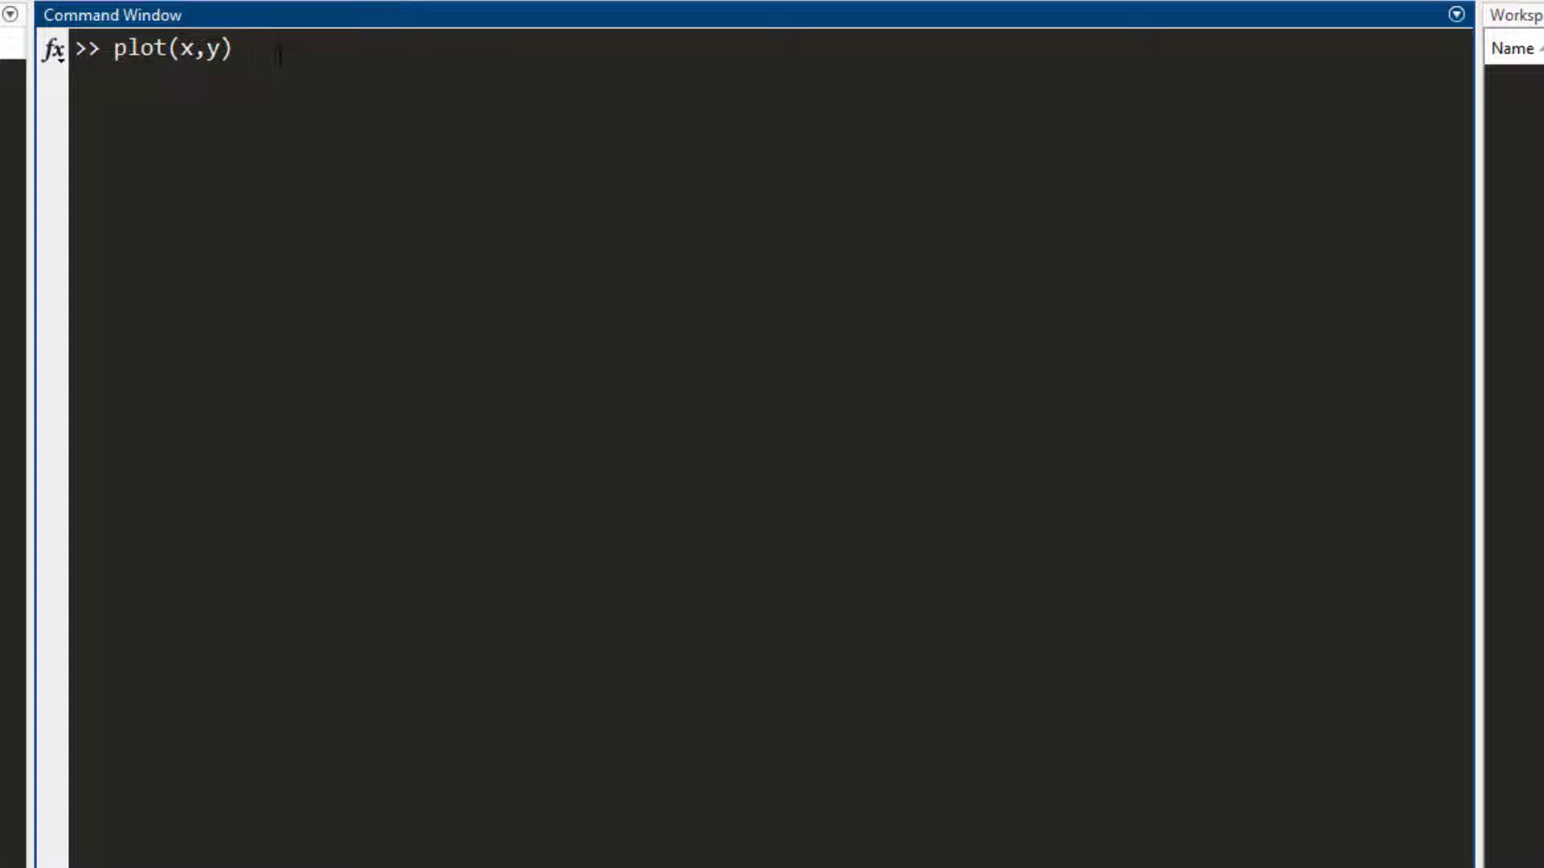
{"action": "double_click", "coordinate": [168, 50]}
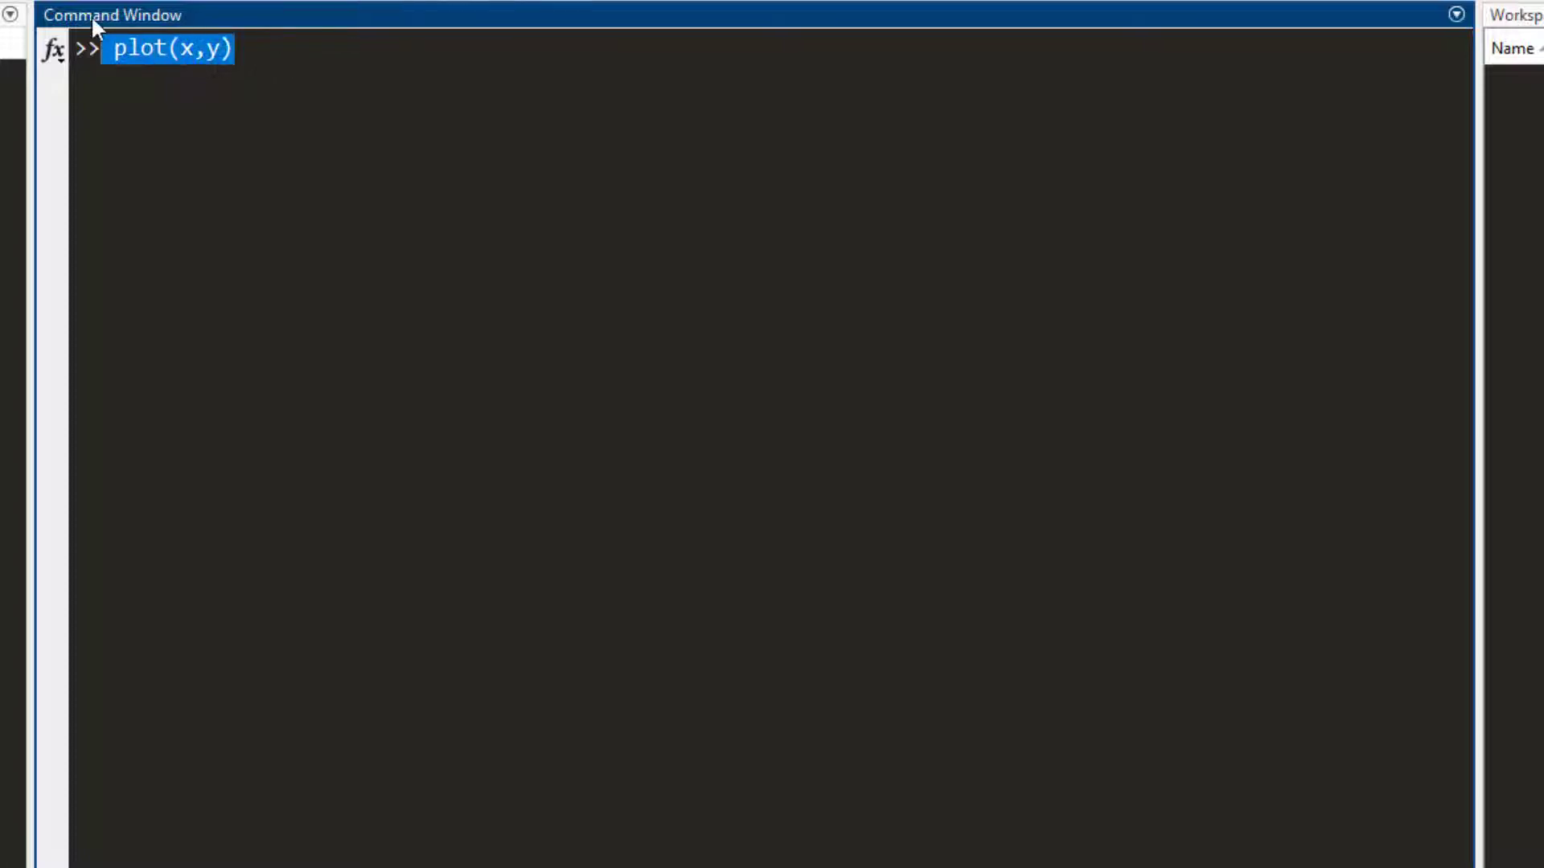
Run x = 1:50, y = 2*x and plot(x,y) to draw the line, then close the figure.
{"action": "type", "text": "x = 1:"}
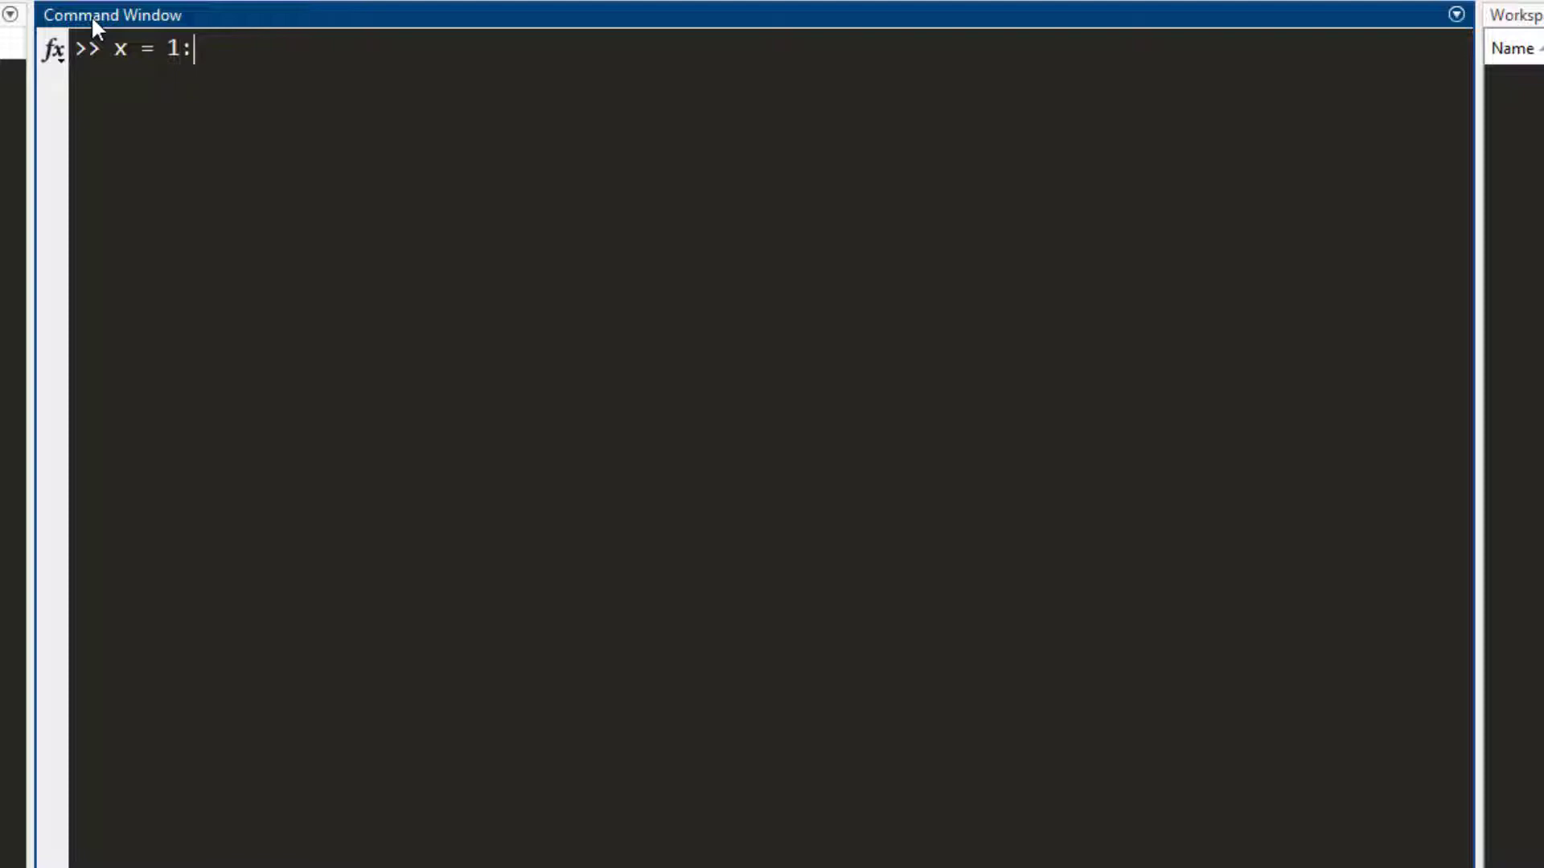
{"action": "type", "text": "50"}
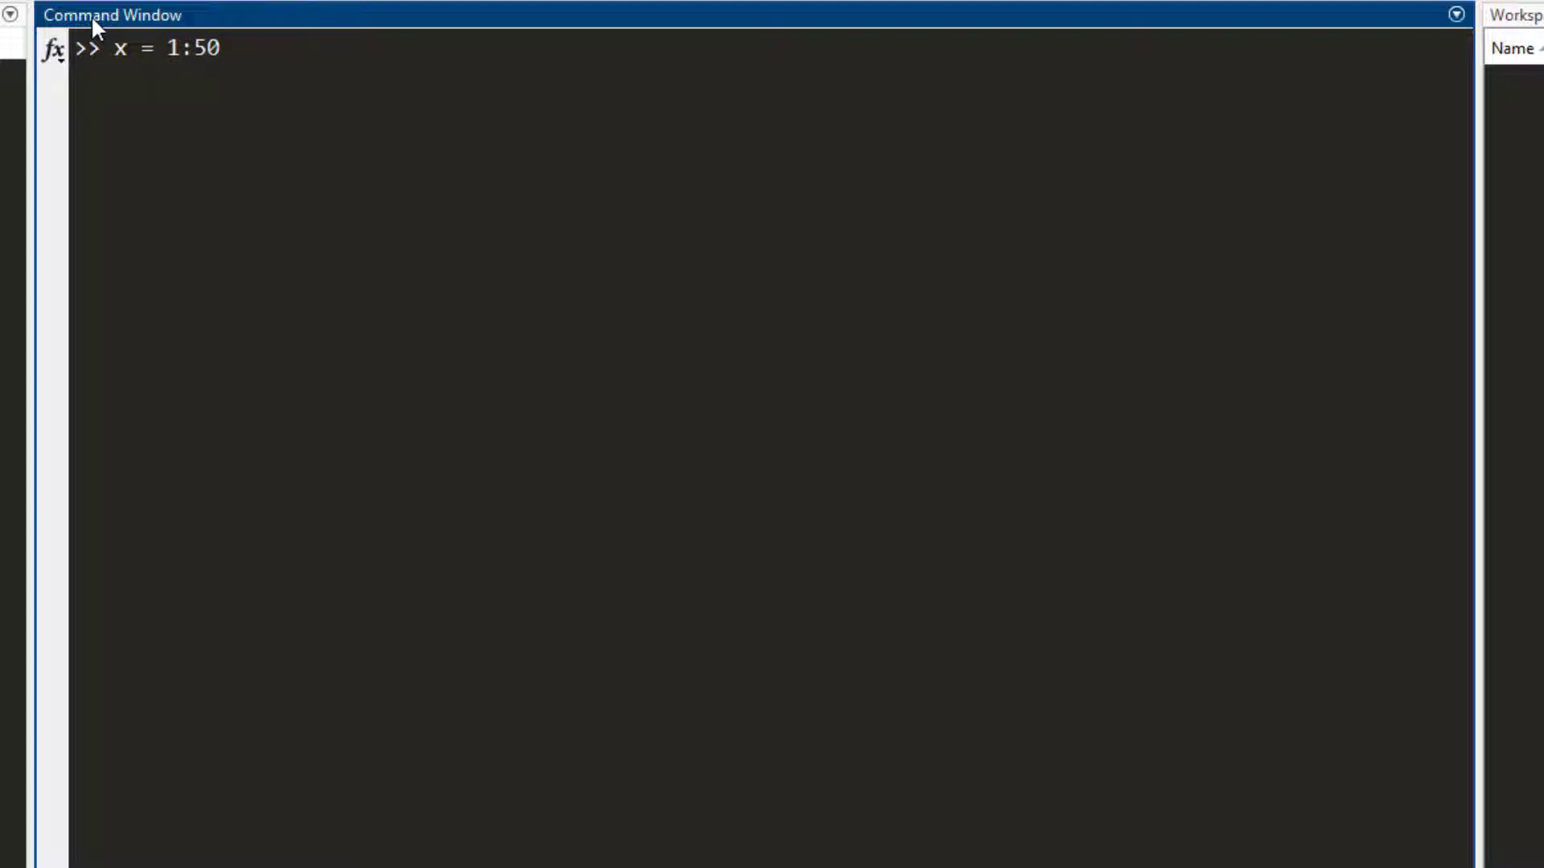
{"action": "type", "text": "y ="}
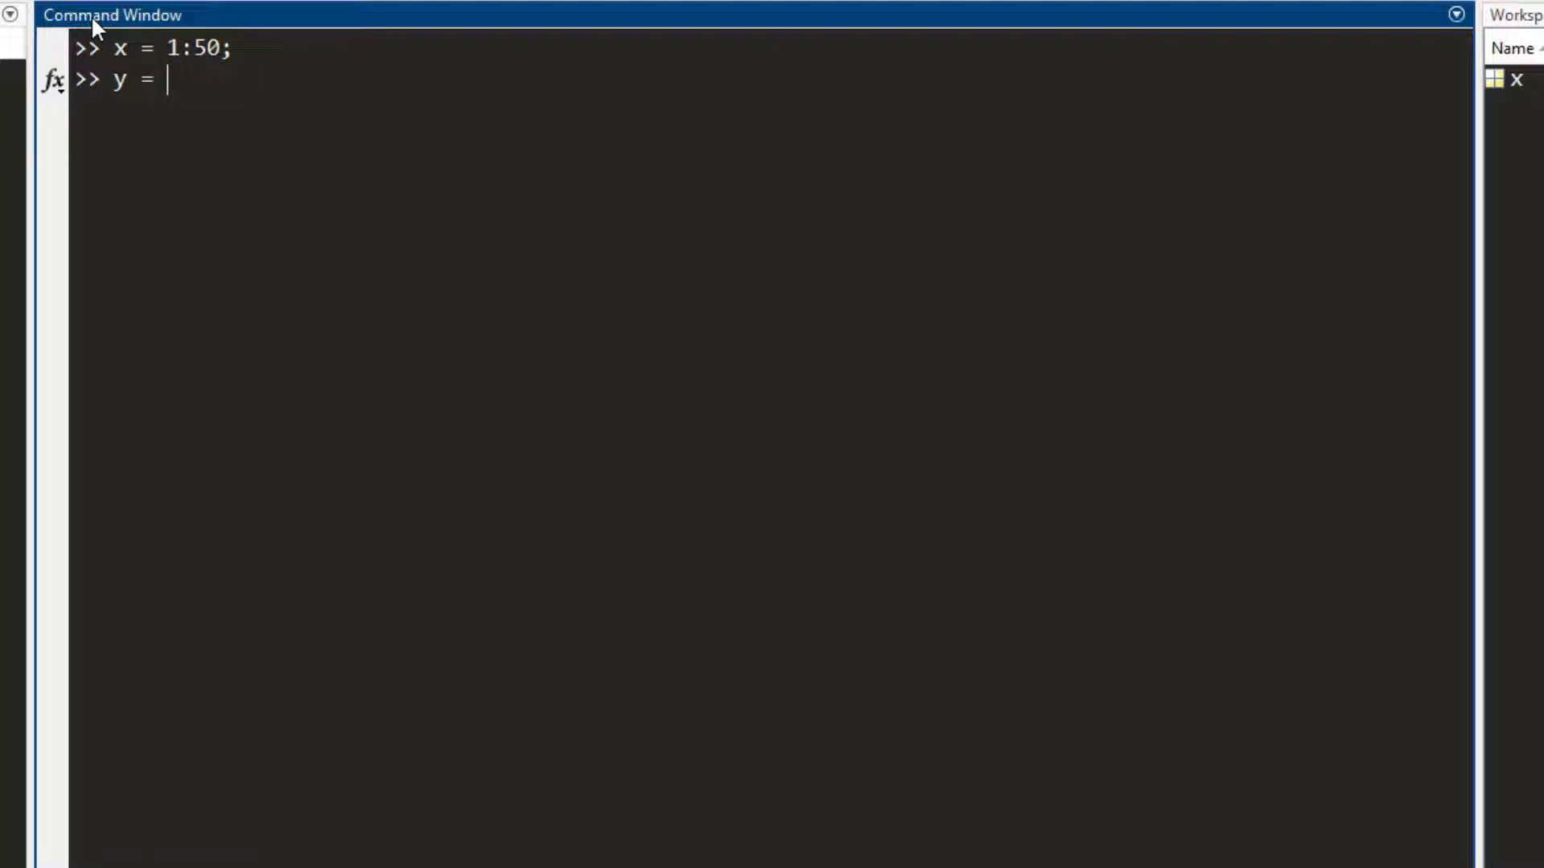
{"action": "type", "text": "2*x;"}
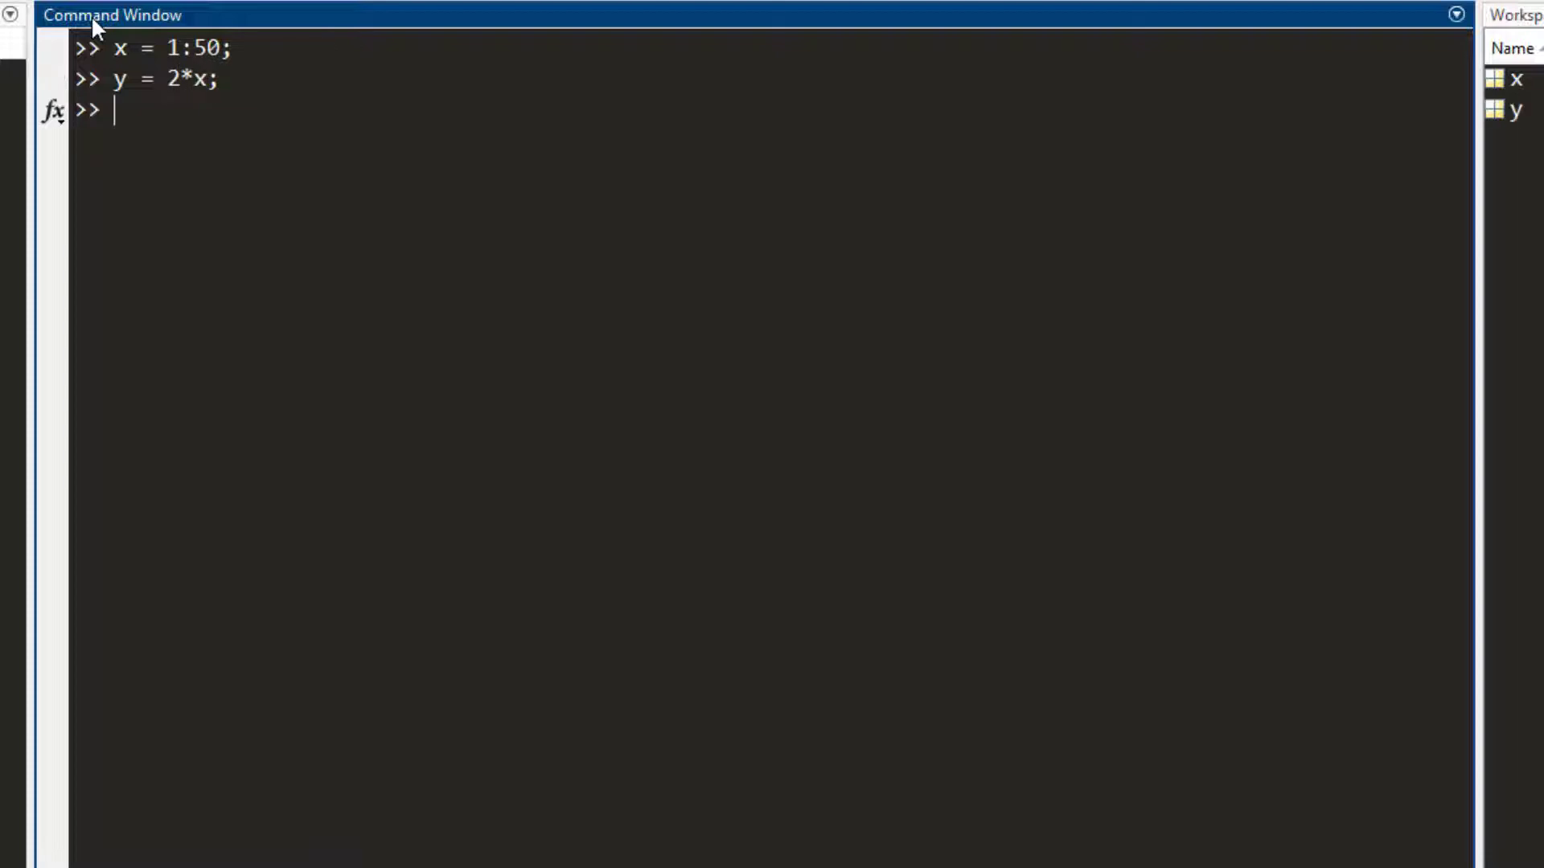
{"action": "type", "text": "plot(x,y0"}
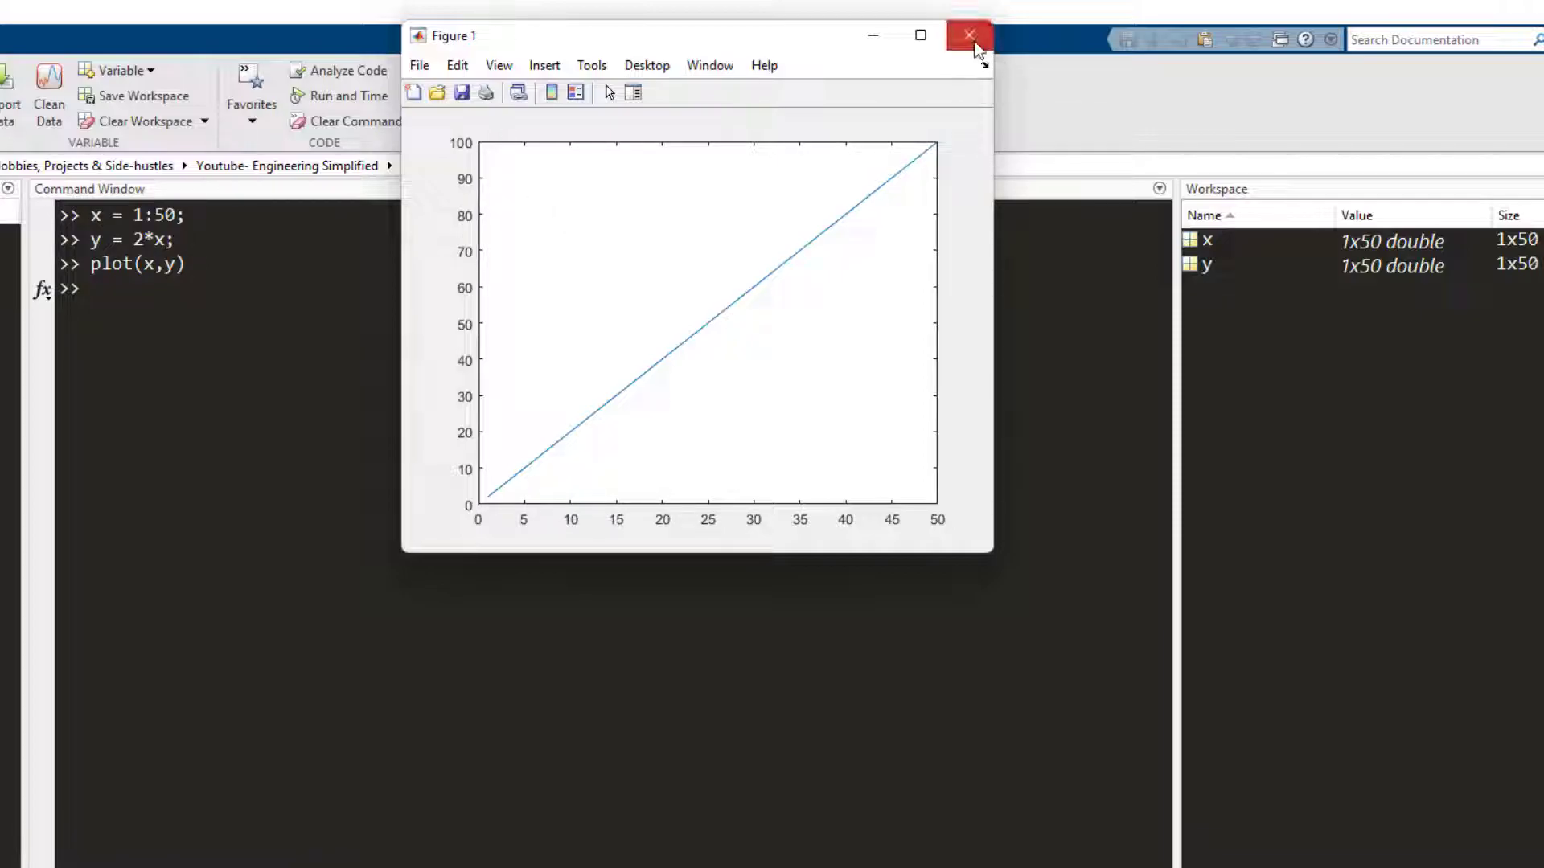
{"action": "left_click", "coordinate": [968, 35]}
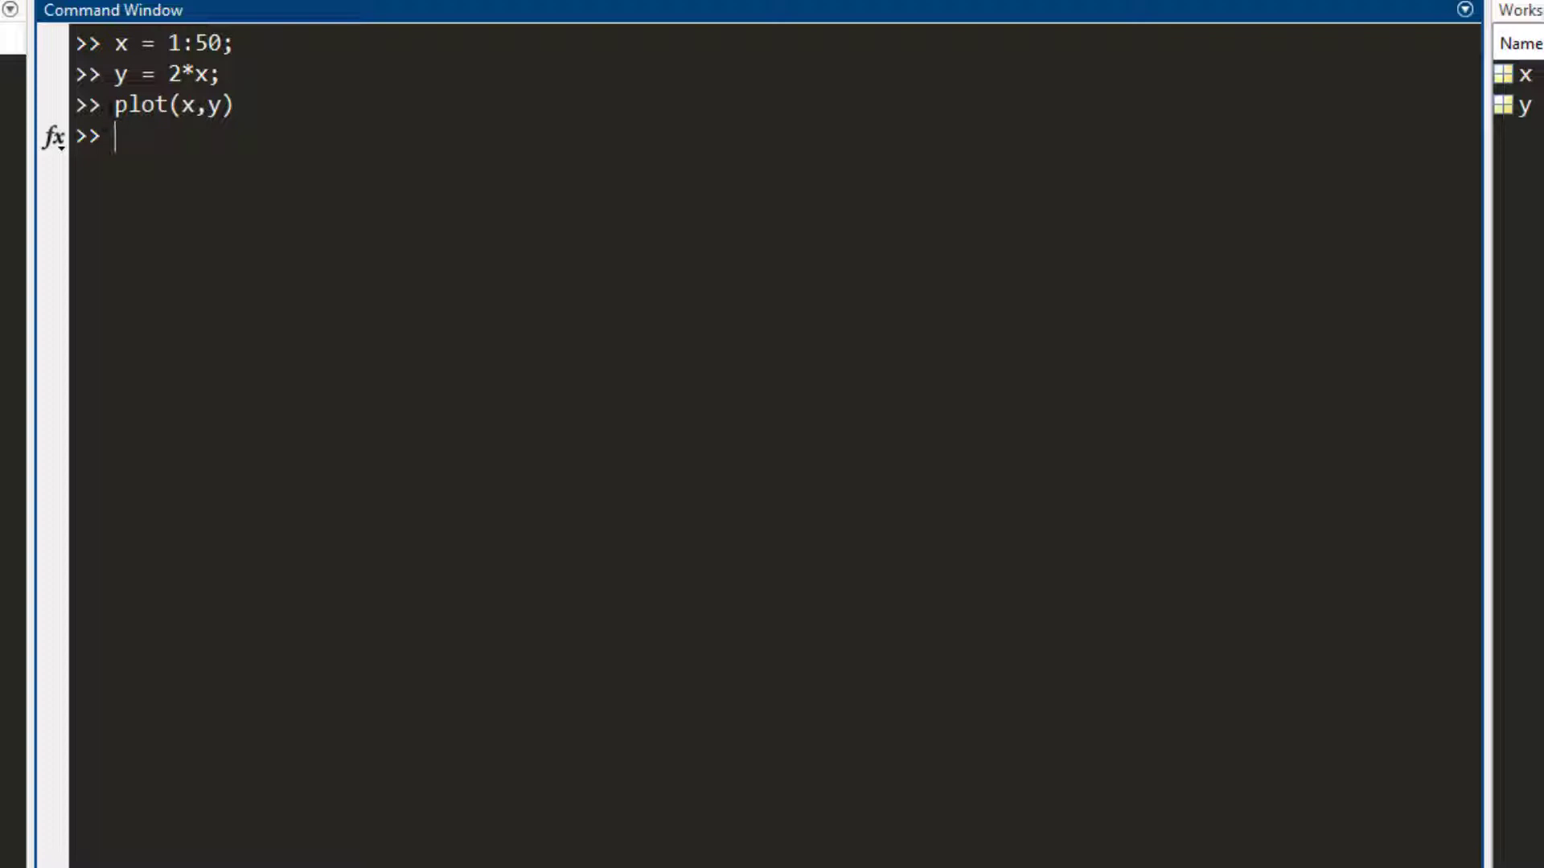
Create and display the 4-by-2 matrix z = [1,2;3,4;5,6;7,8].
{"action": "double_click", "coordinate": [141, 106]}
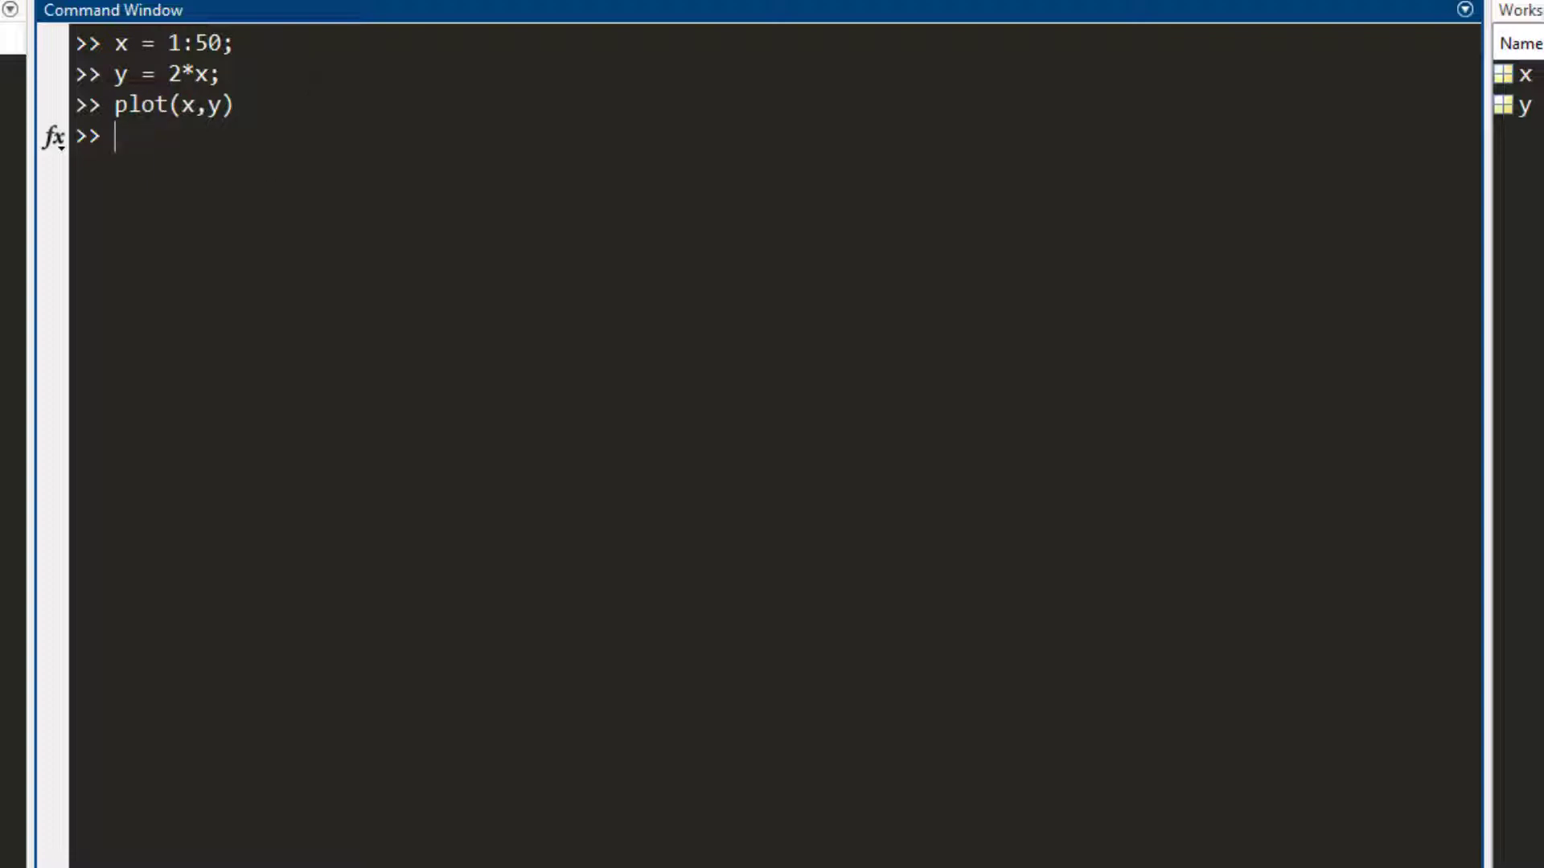
{"action": "type", "text": "z = [1,2;3,4;5,6;7,8]"}
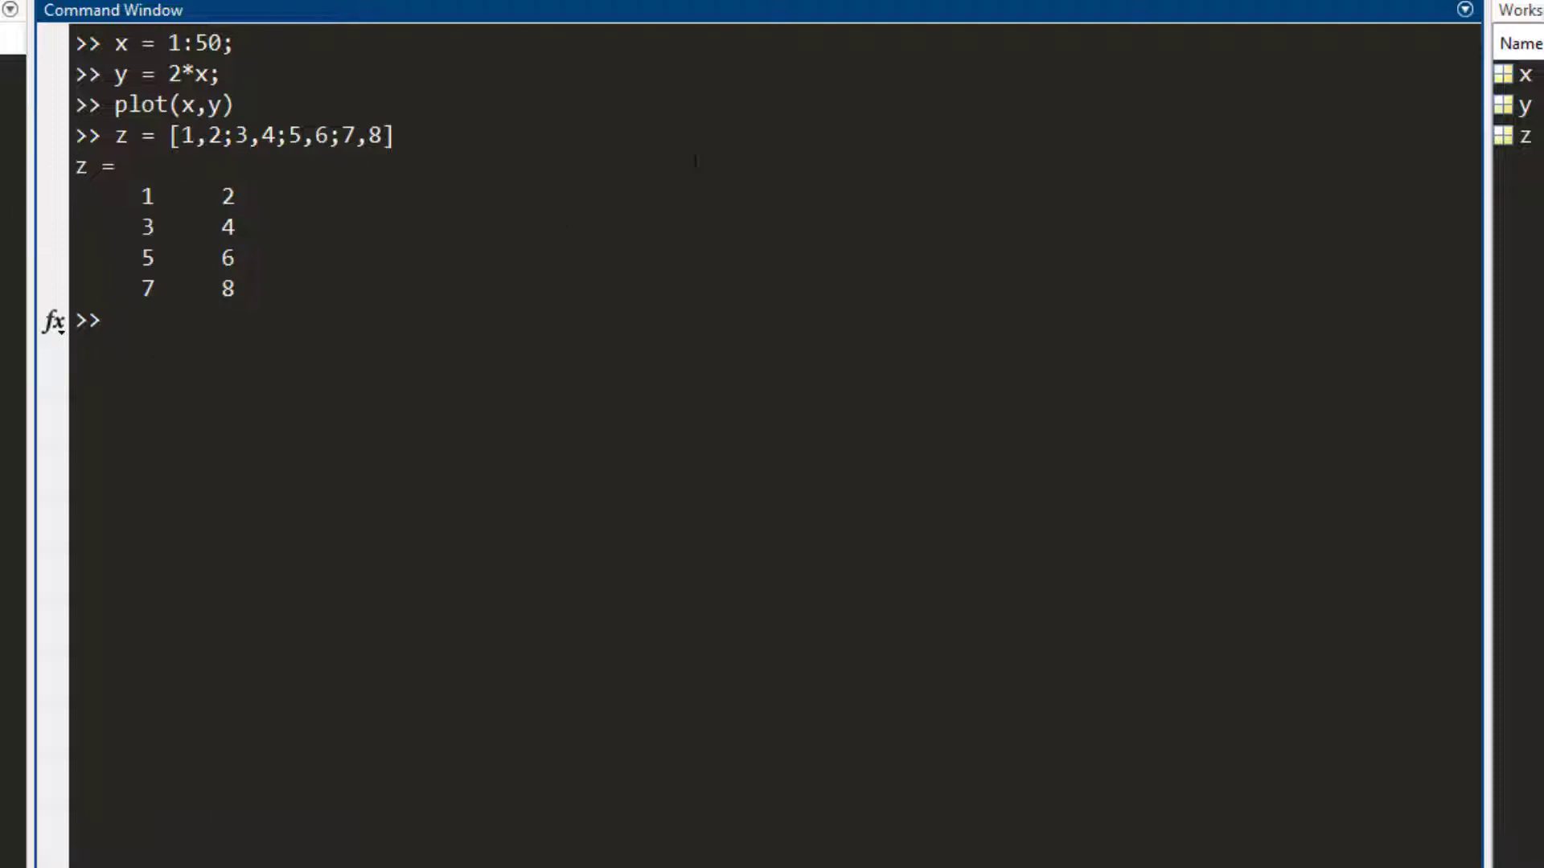
Run transpose(z) to show its 2-by-4 result, then define the vector a = 1:10.
{"action": "type", "text": "tran"}
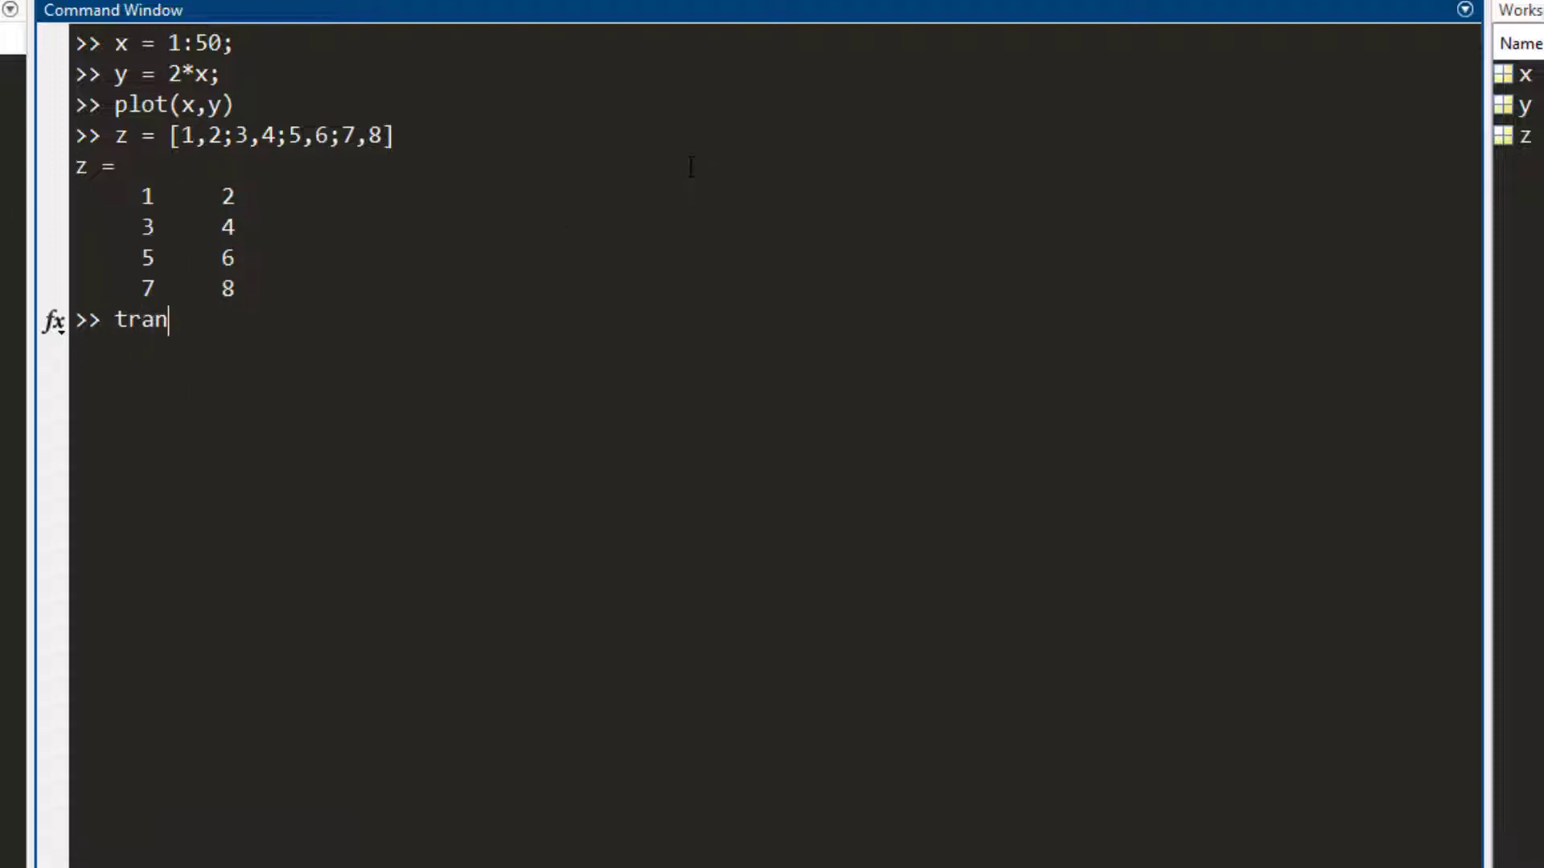
{"action": "type", "text": "pose(z"}
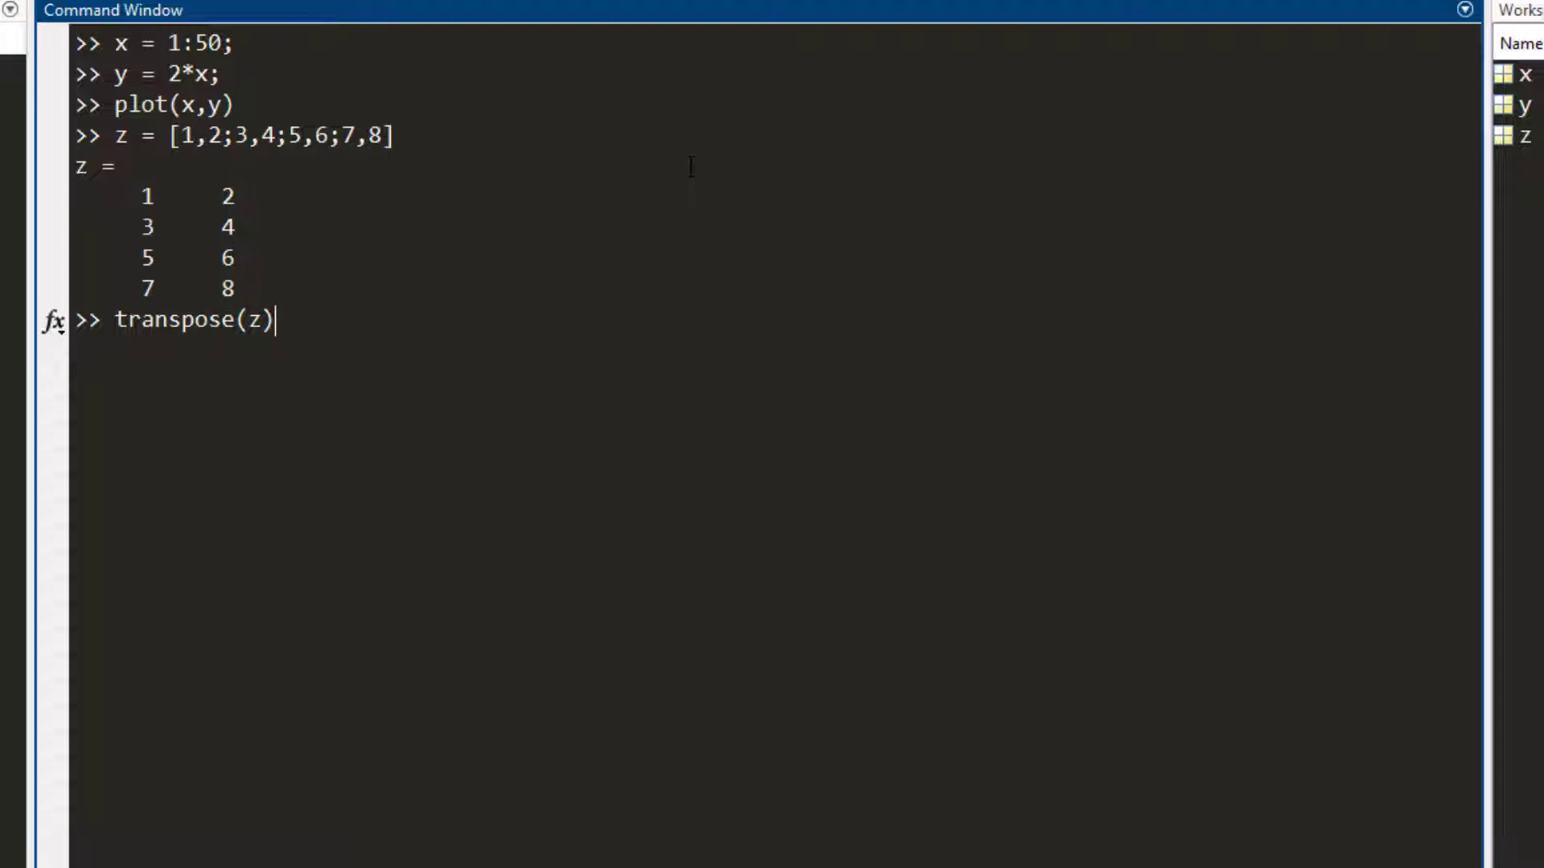
{"action": "double_click", "coordinate": [167, 320]}
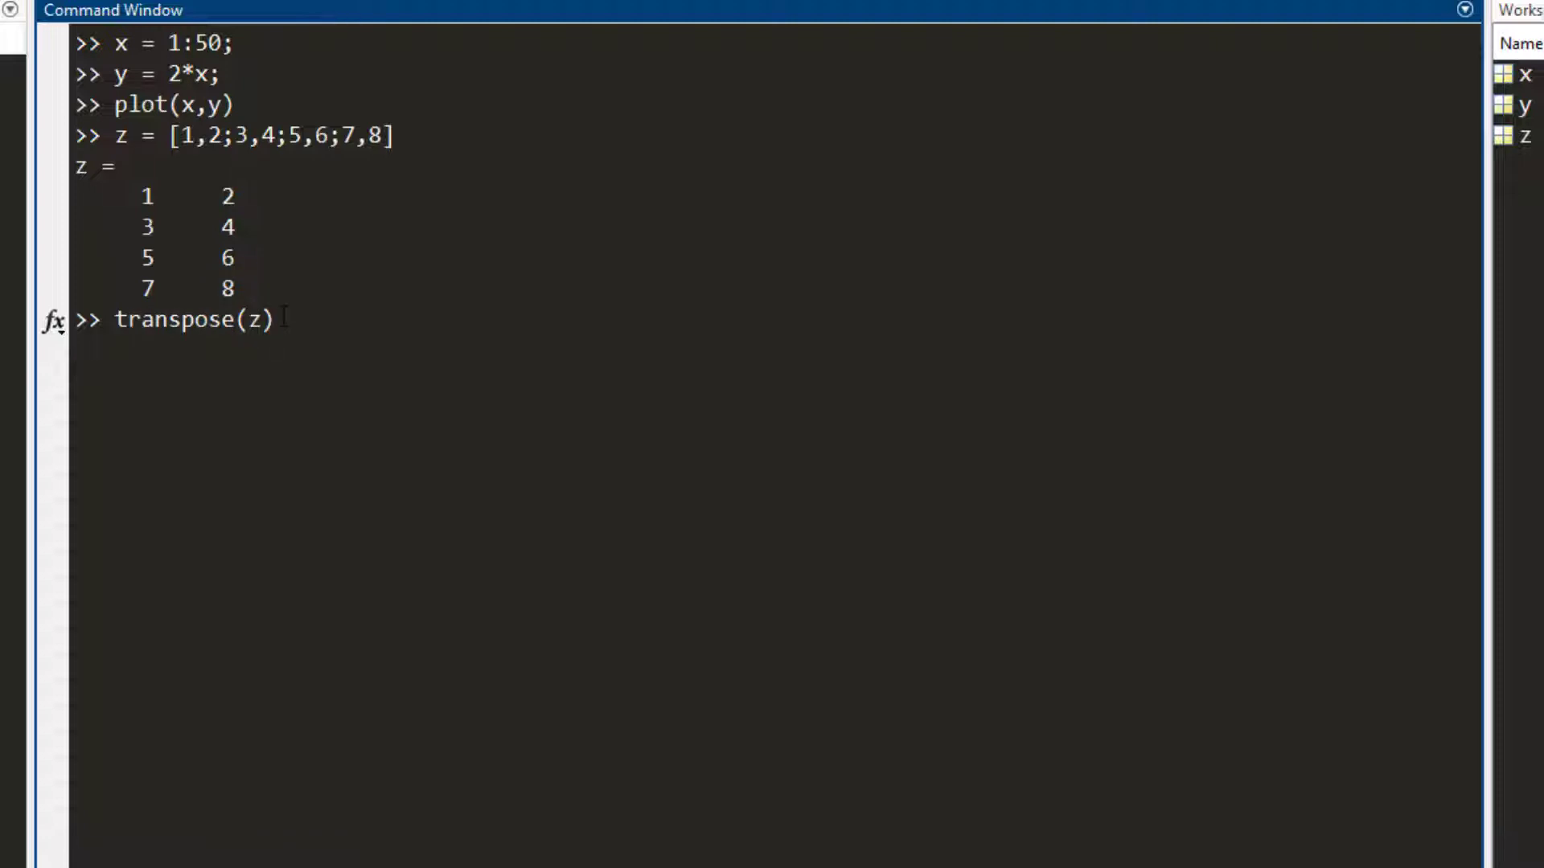
{"action": "key", "text": "enter"}
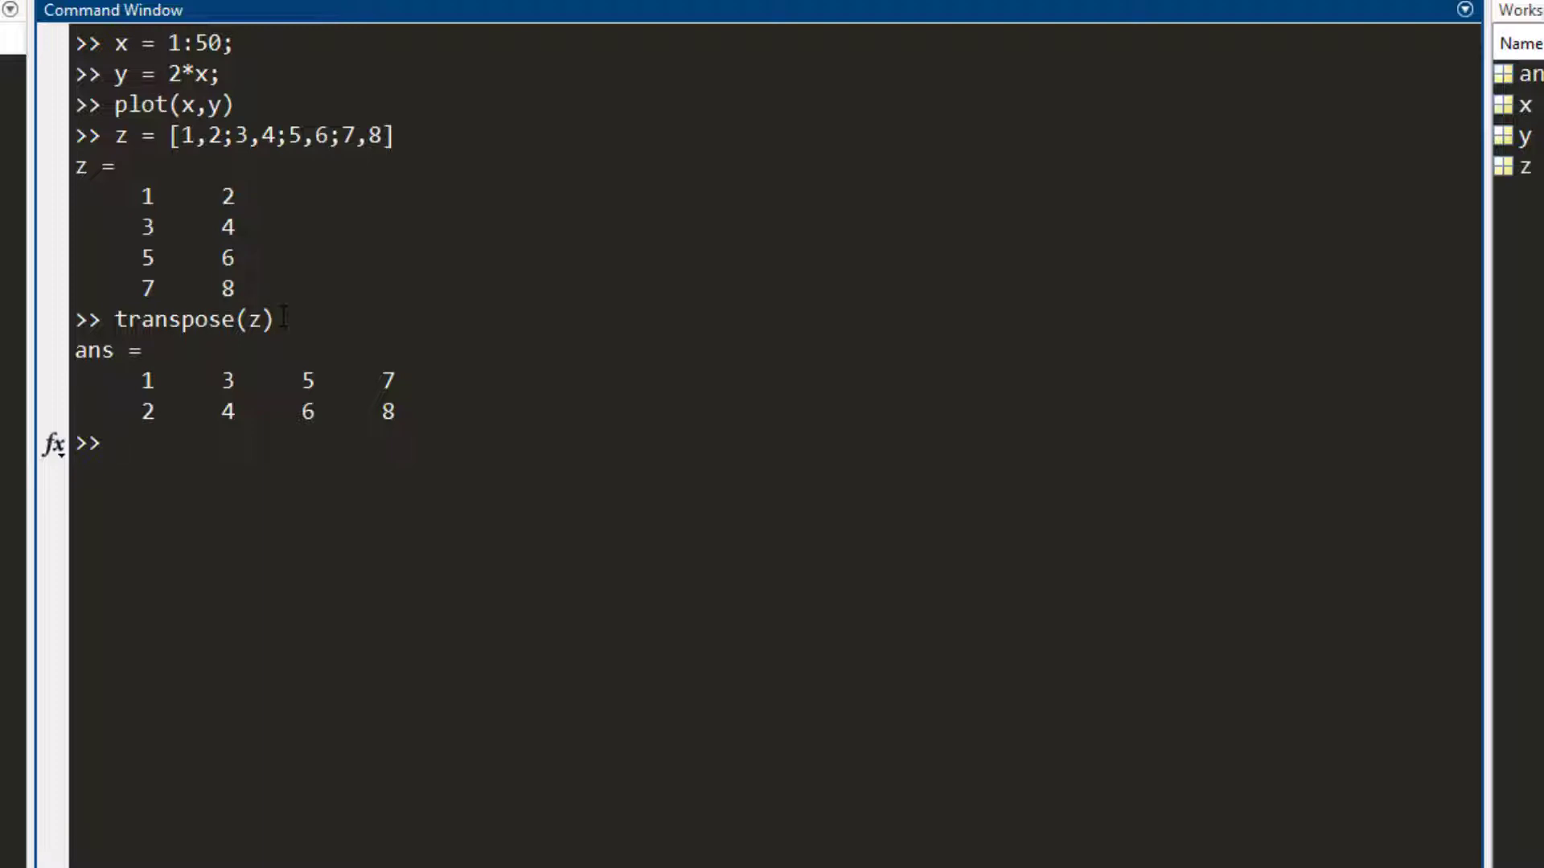
{"action": "type", "text": "a = 1:10"}
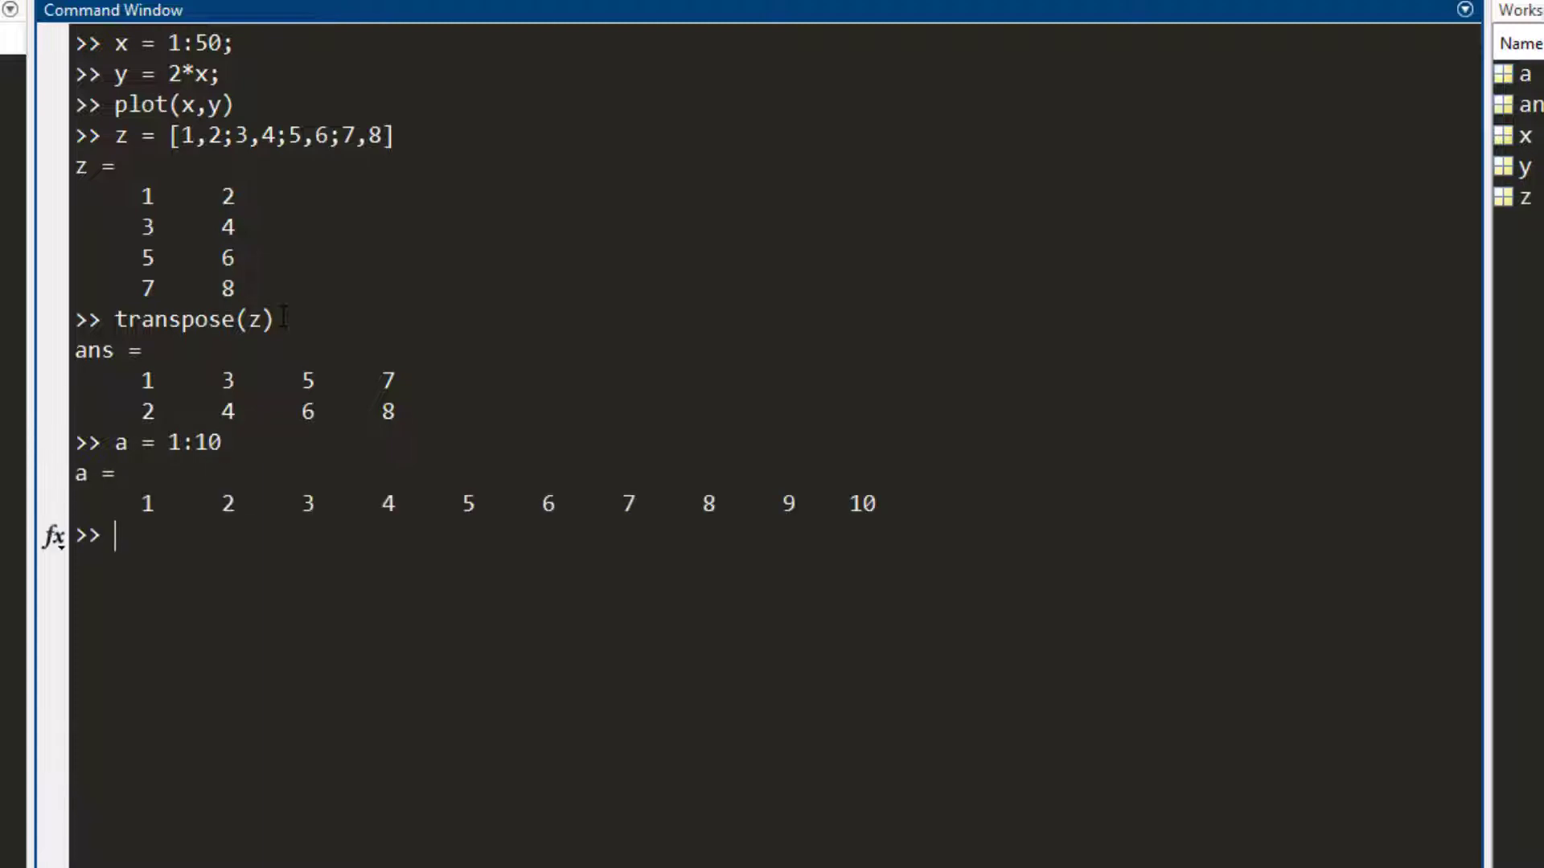
Run sum(a) to get 55, leaving clc typed at the prompt.
{"action": "type", "text": "sum(a"}
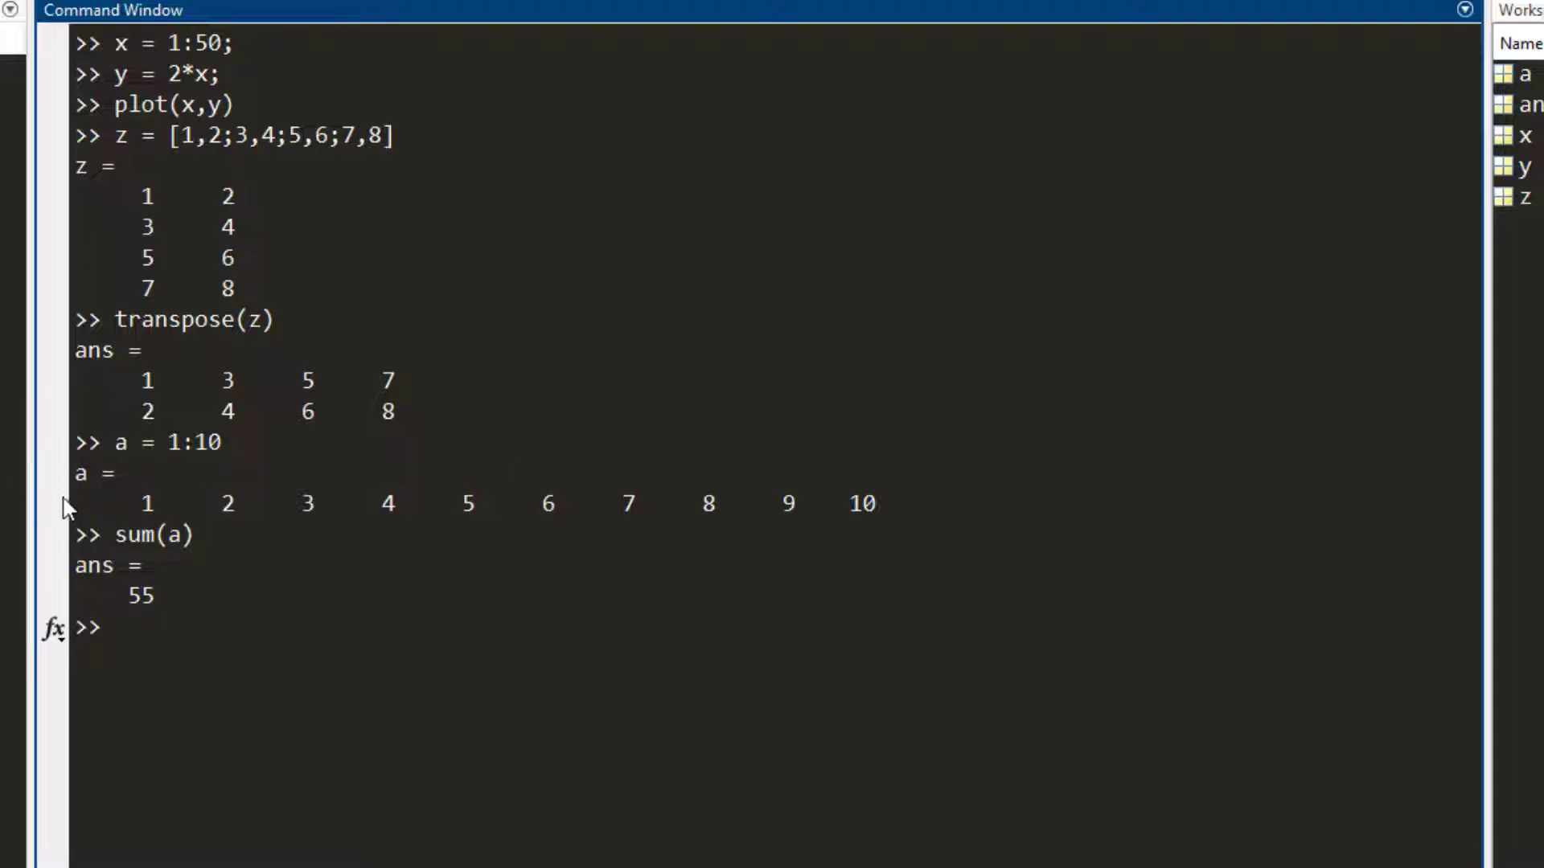
{"action": "mouse_move", "coordinate": [568, 811]}
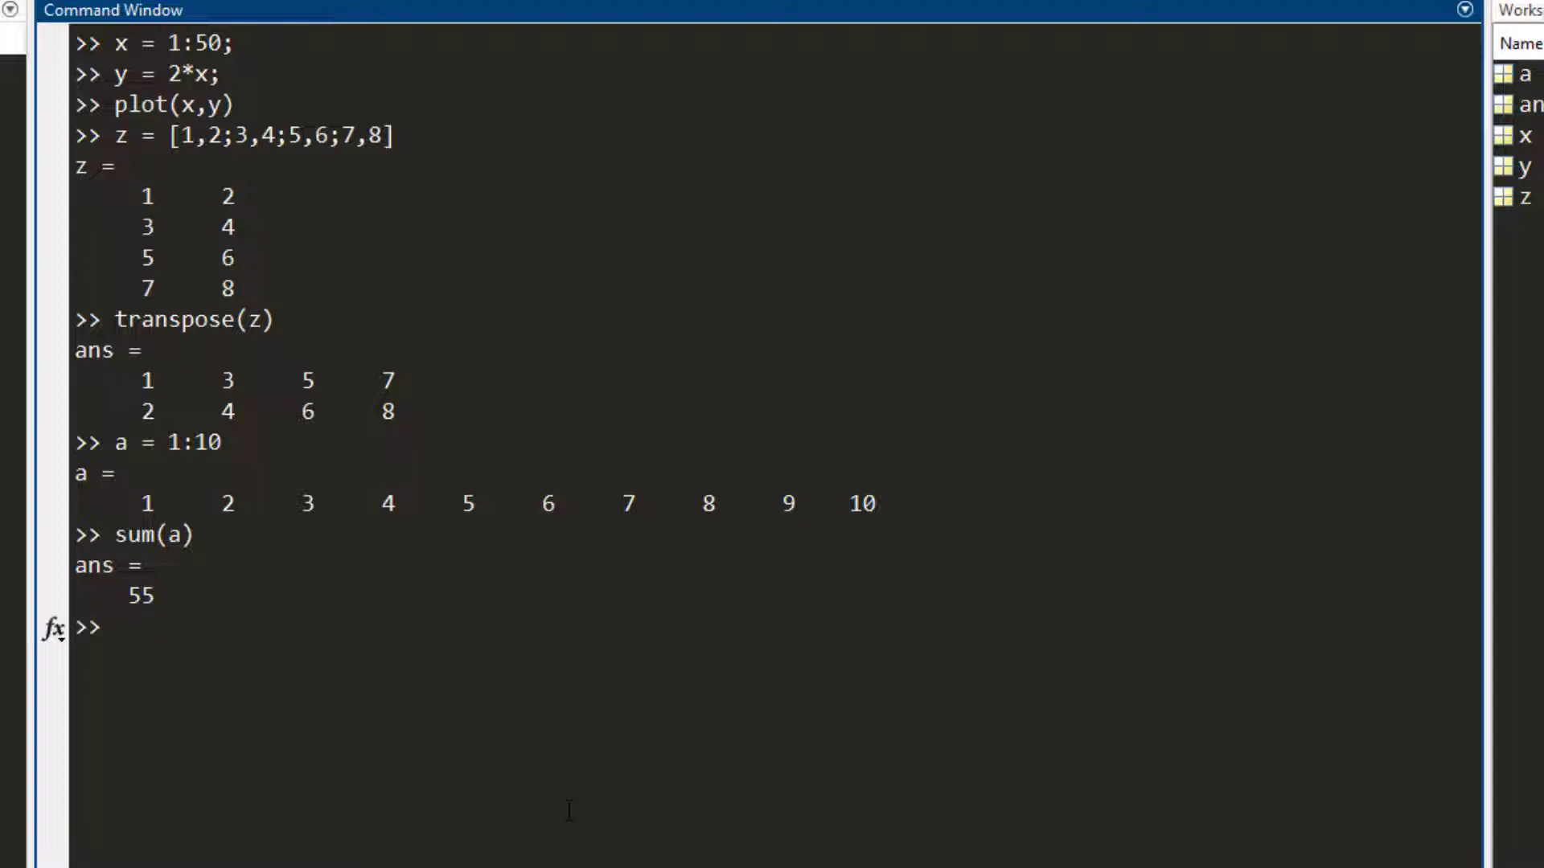
{"action": "type", "text": "clc"}
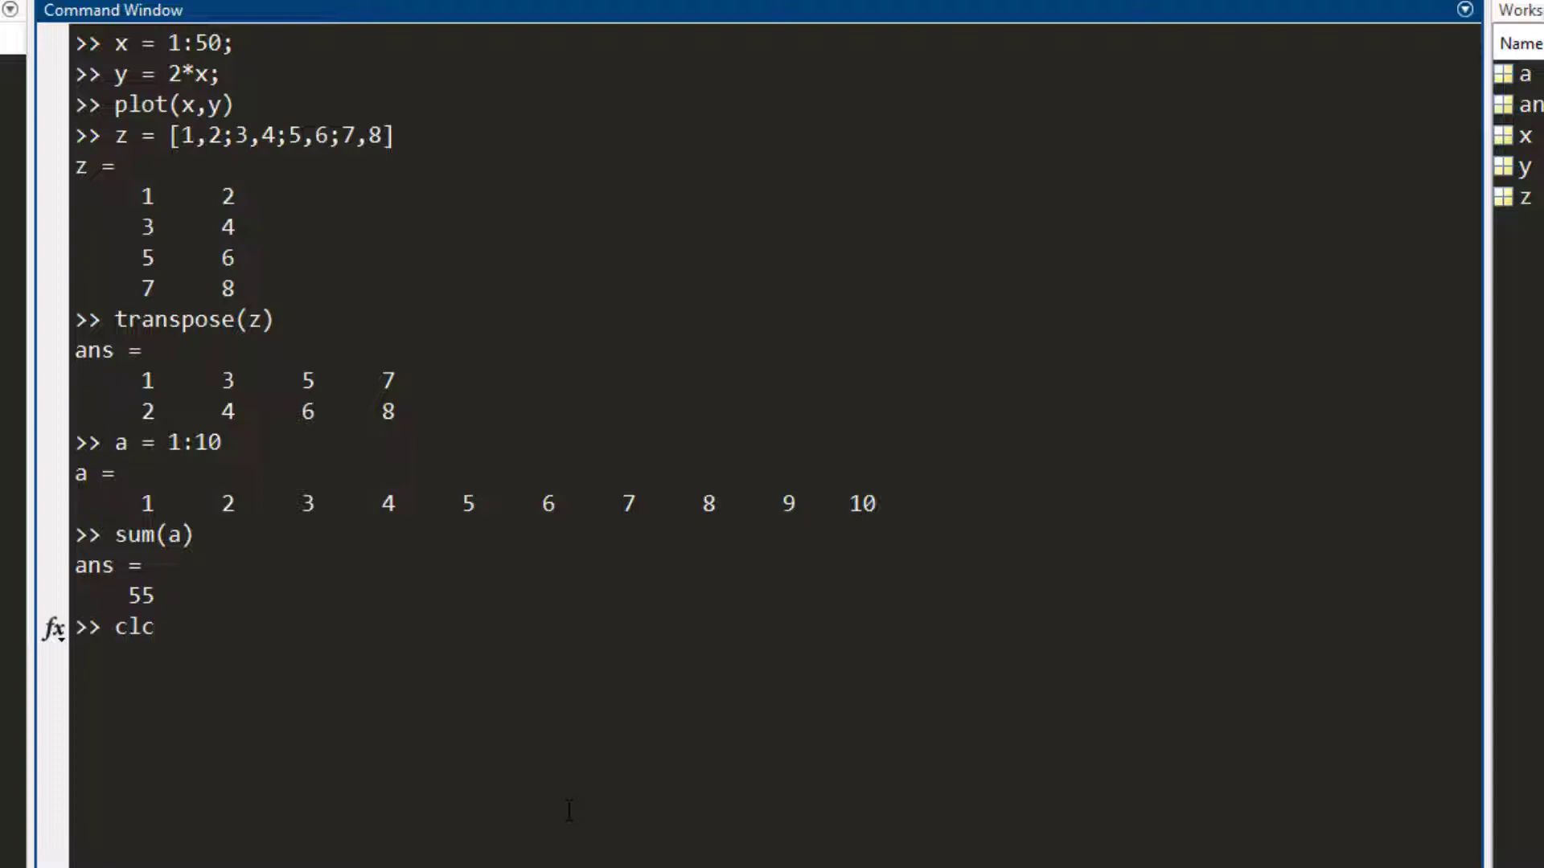
Clear the window, run rand several times for single values between 0 and 1, then clear again.
{"action": "key", "text": "enter"}
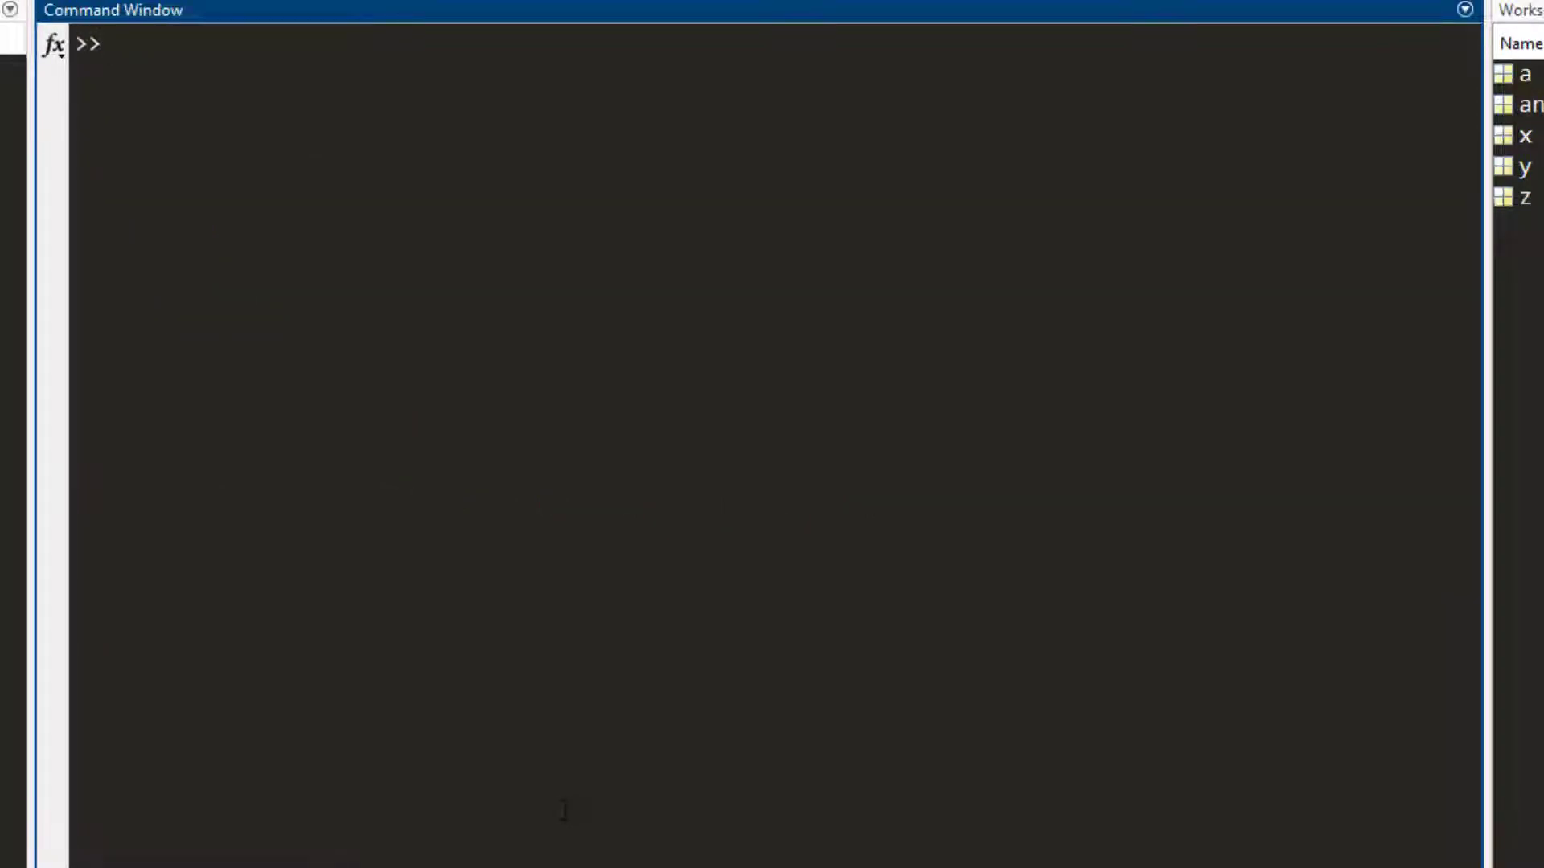
{"action": "type", "text": "r"}
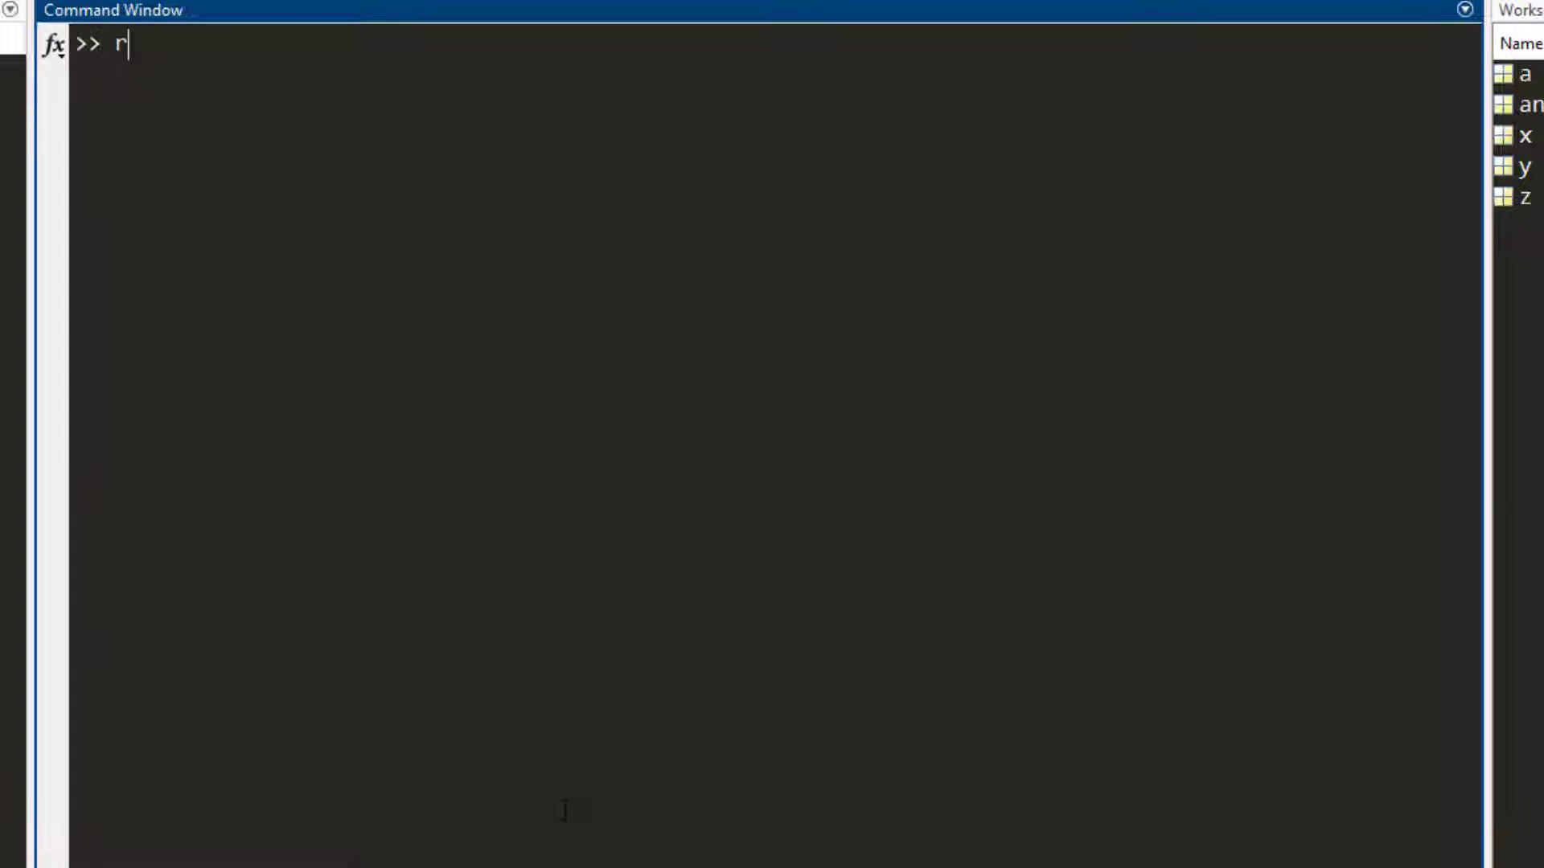
{"action": "type", "text": "and"}
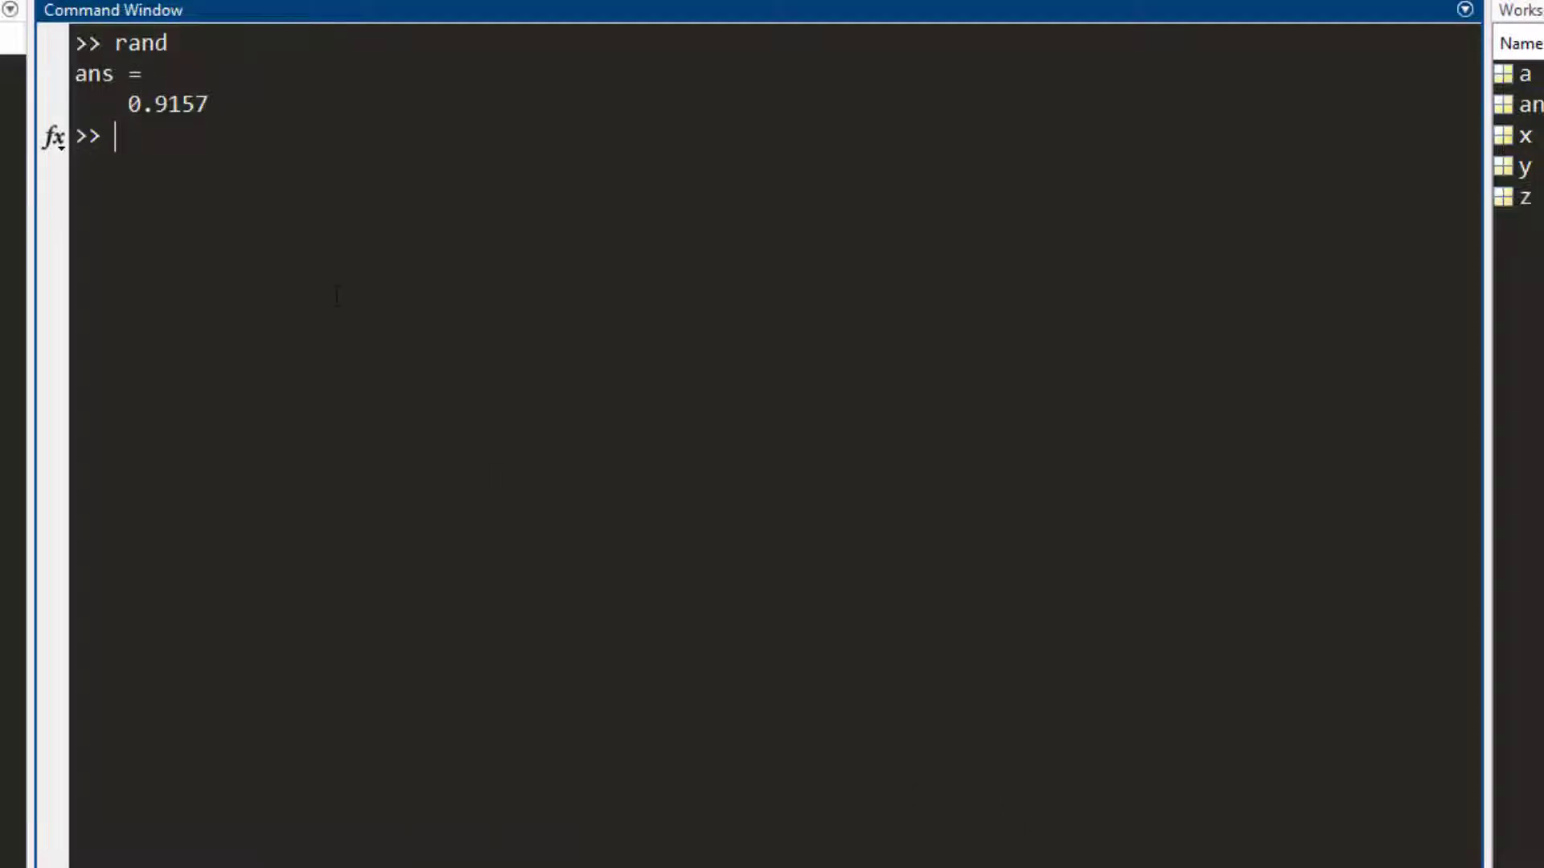
{"action": "double_click", "coordinate": [138, 42]}
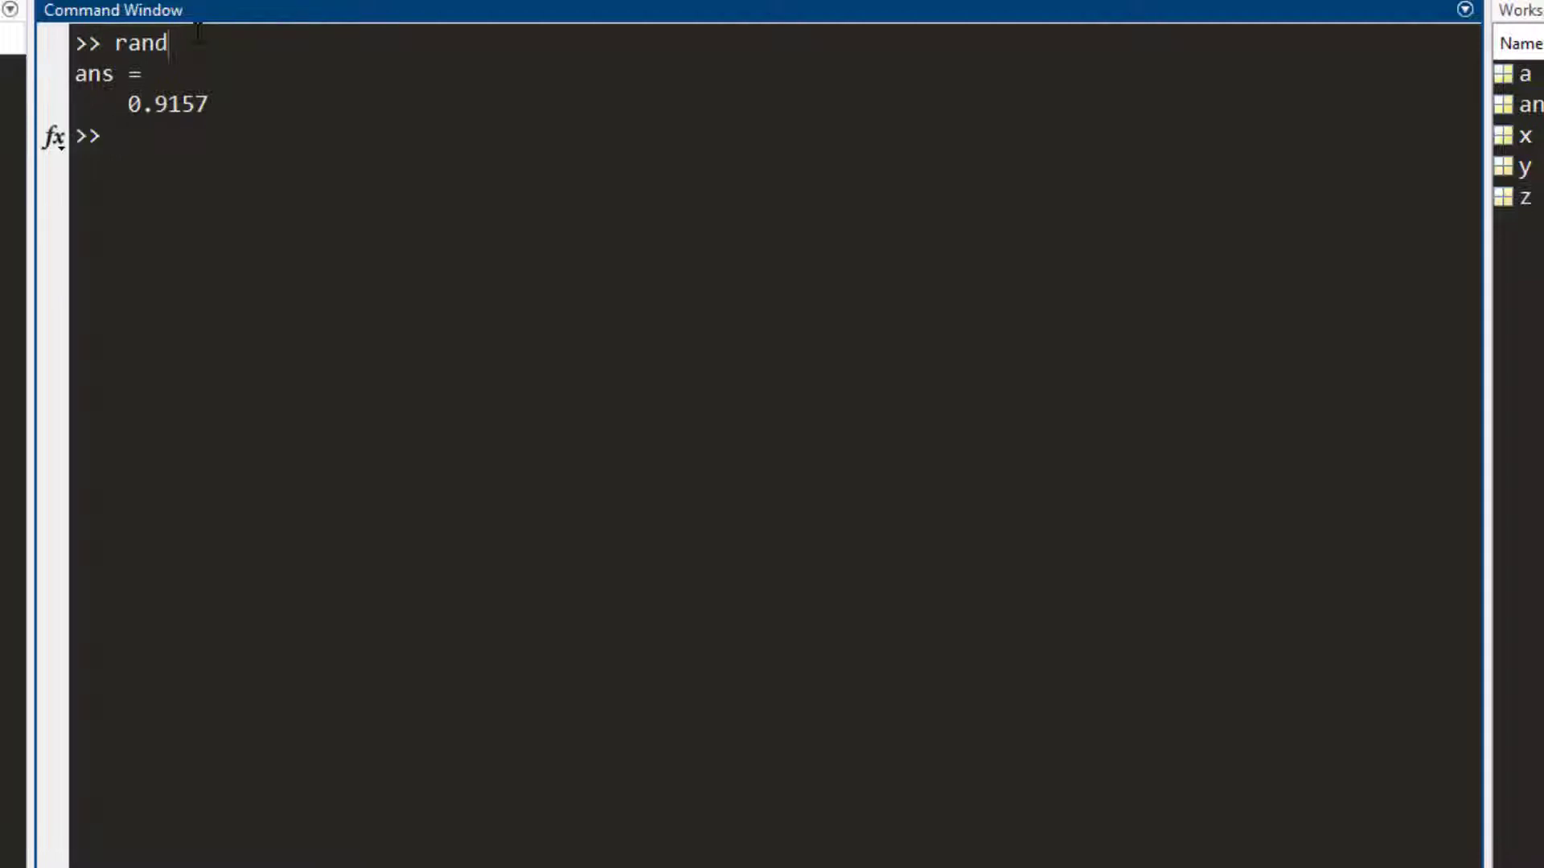
{"action": "type", "text": "rand"}
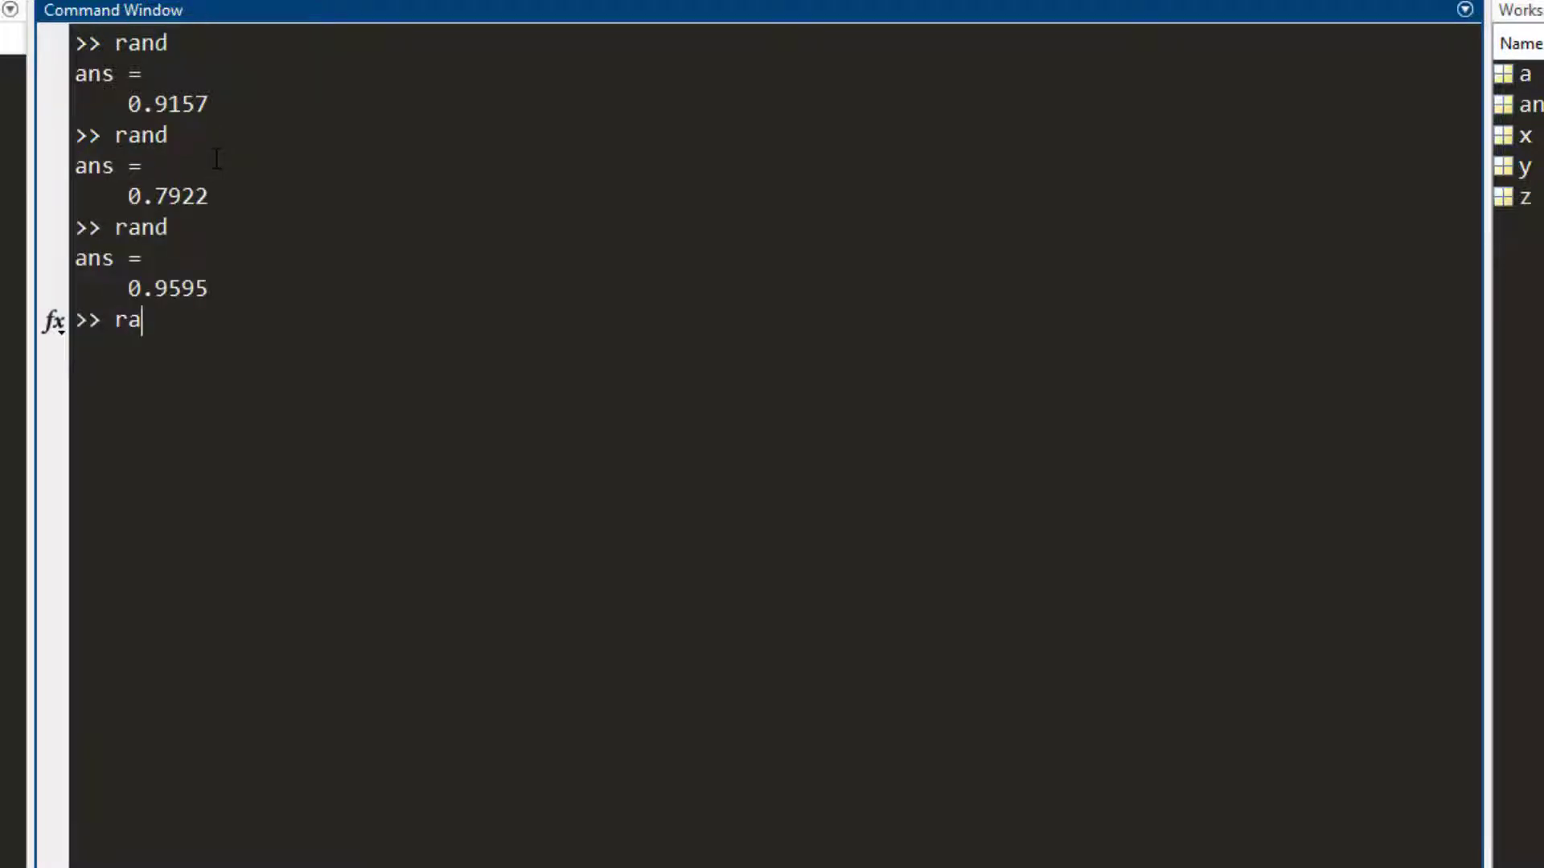
{"action": "key", "text": "Enter"}
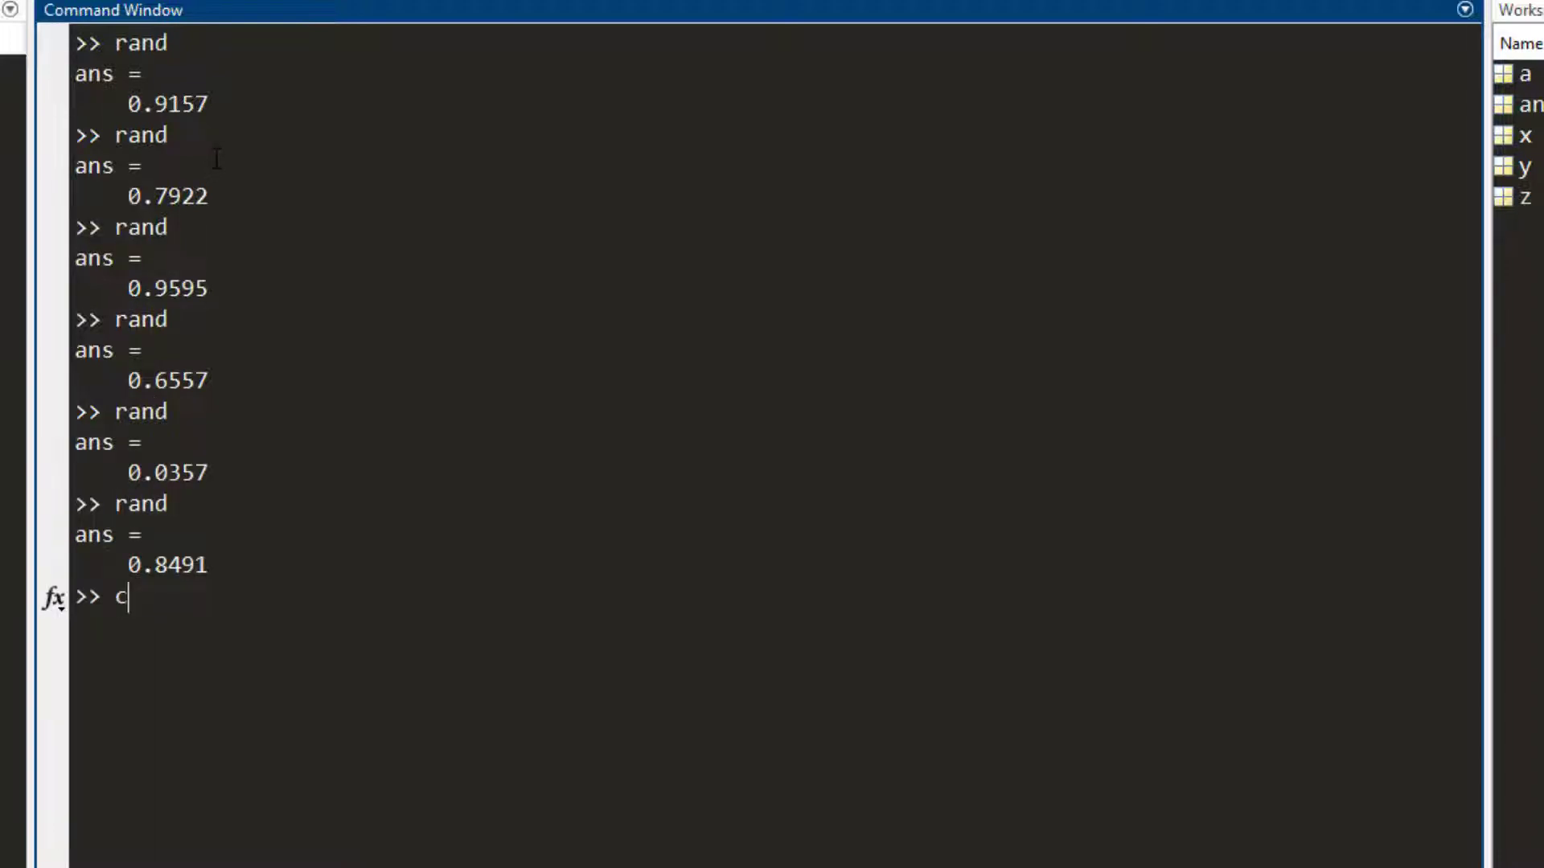
{"action": "key", "text": "enter"}
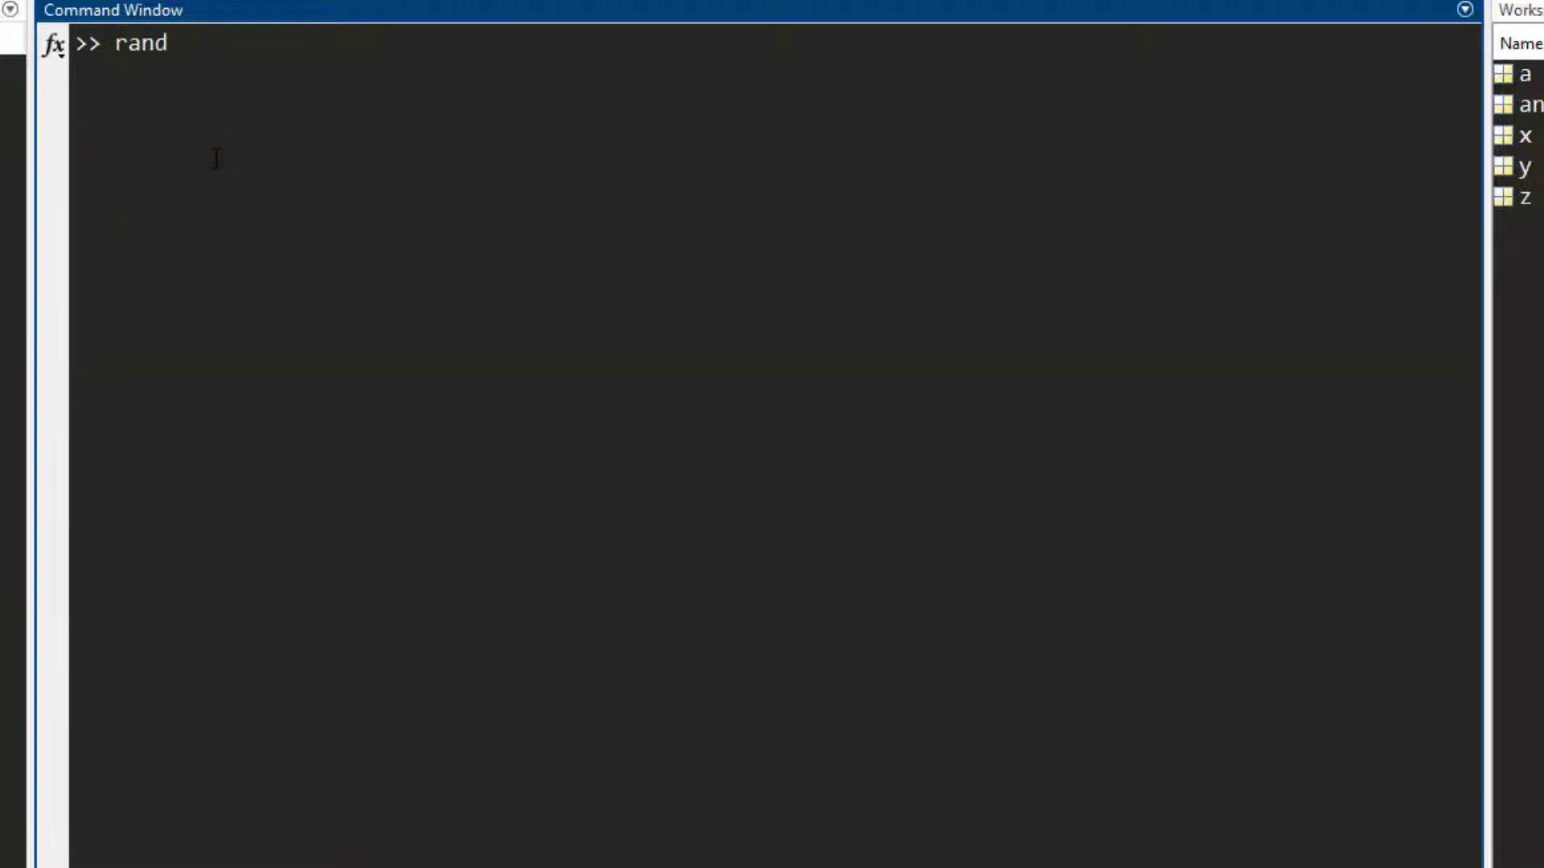
Run rand(3) to produce a 3-by-3 matrix of random values.
{"action": "type", "text": "()"}
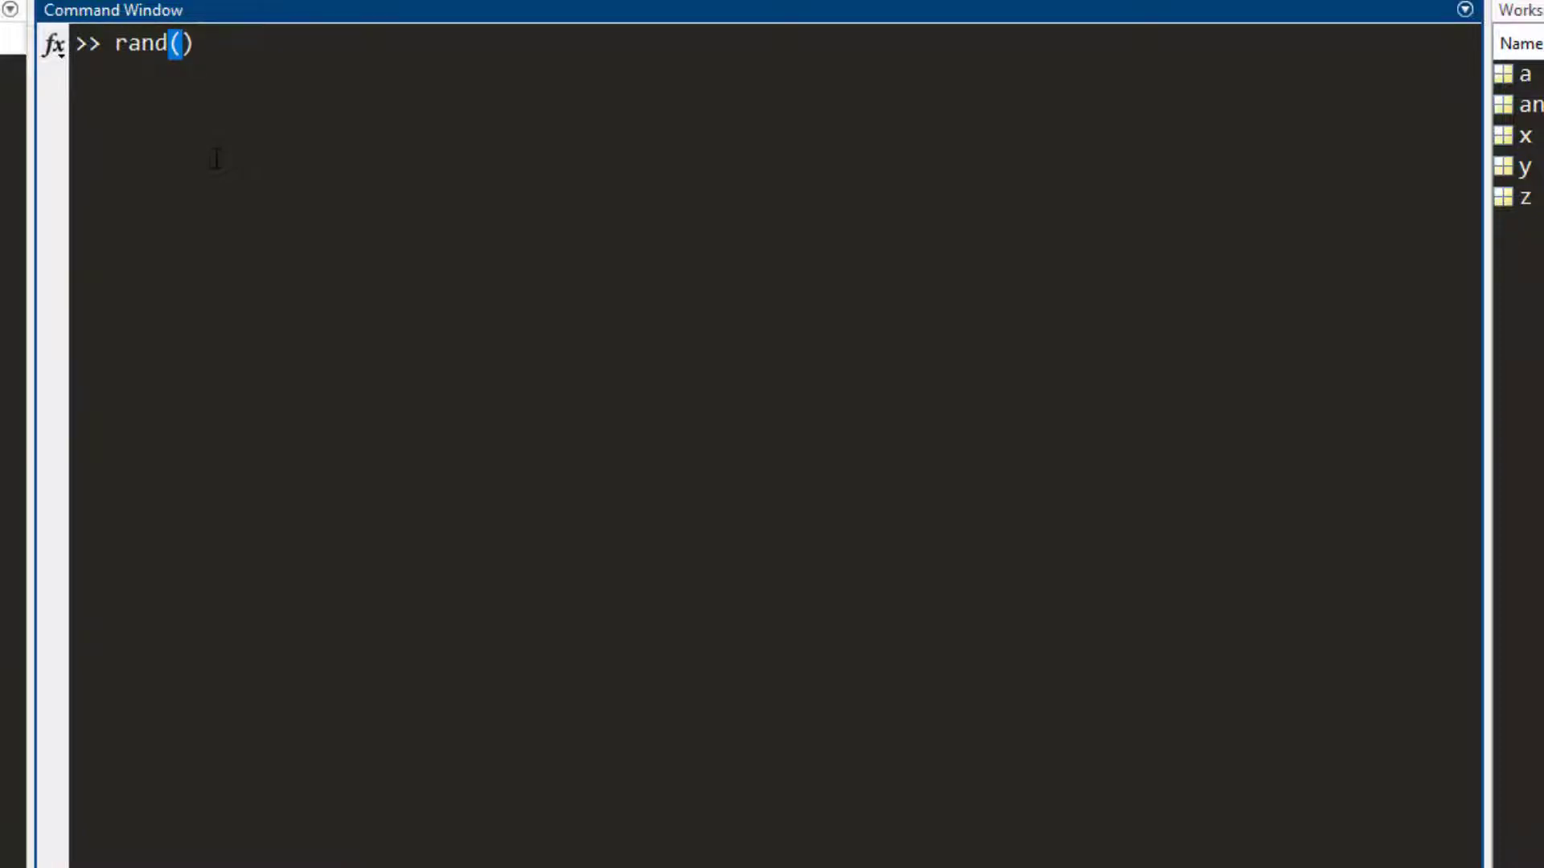
{"action": "type", "text": "3"}
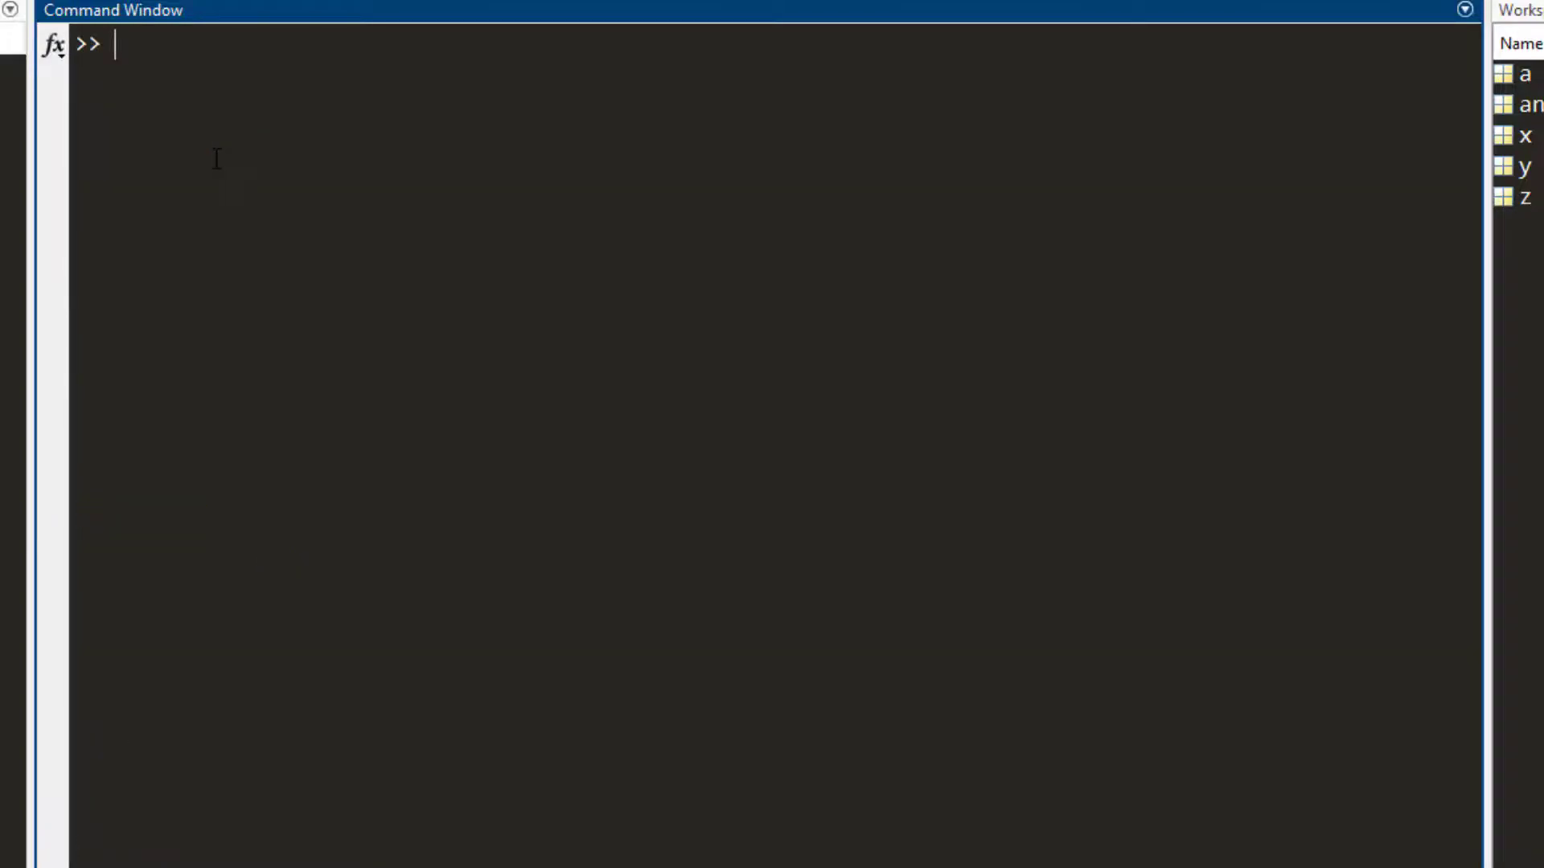
{"action": "type", "text": "rand(3)"}
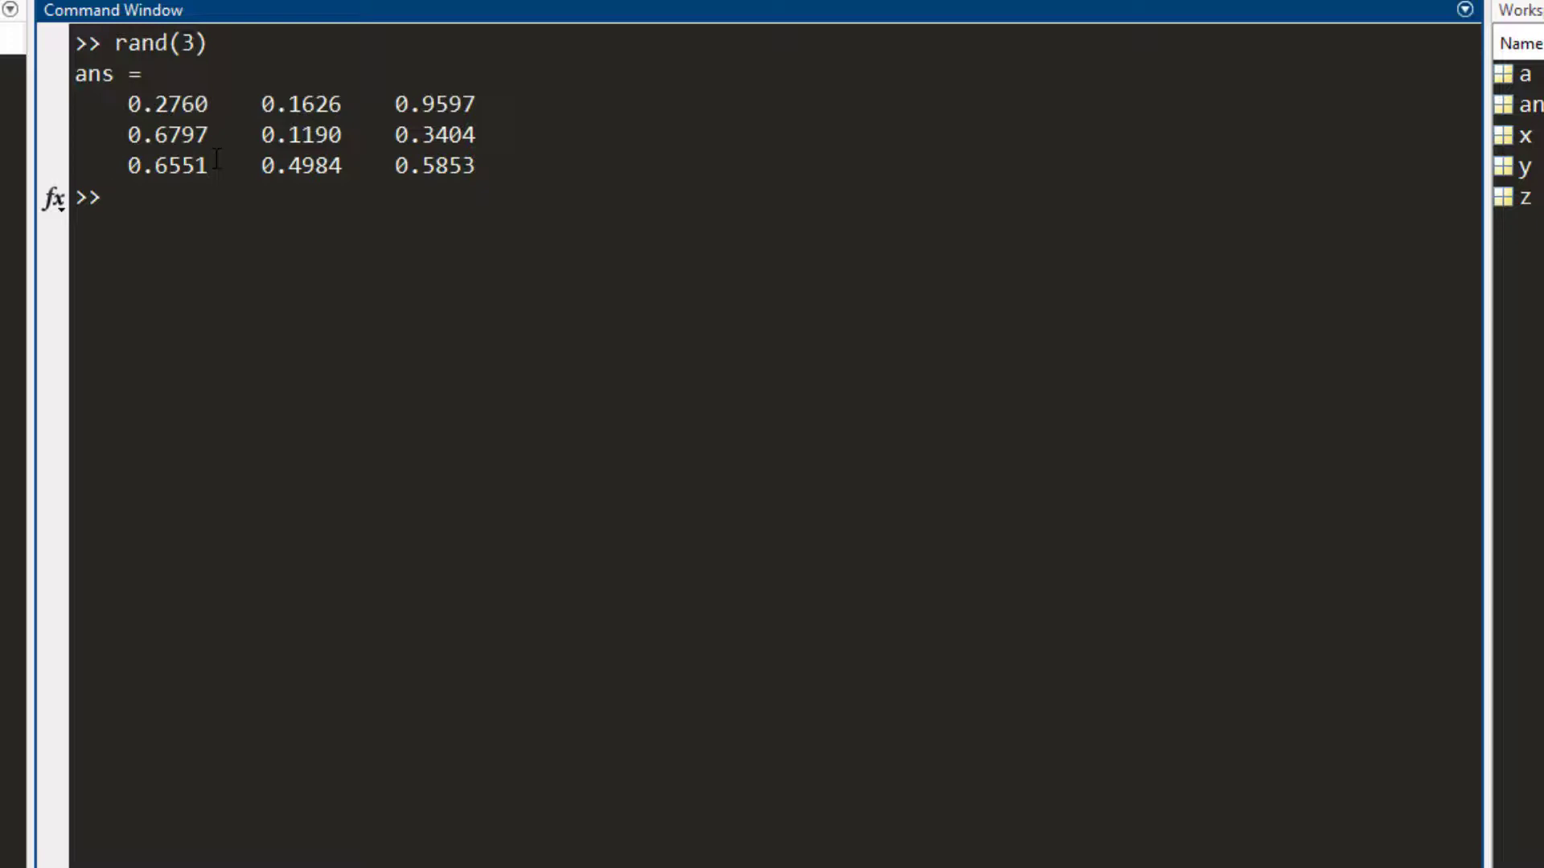
Write rand(2,5) at the prompt beneath the 3-by-3 result, not yet run.
{"action": "type", "text": "rand("}
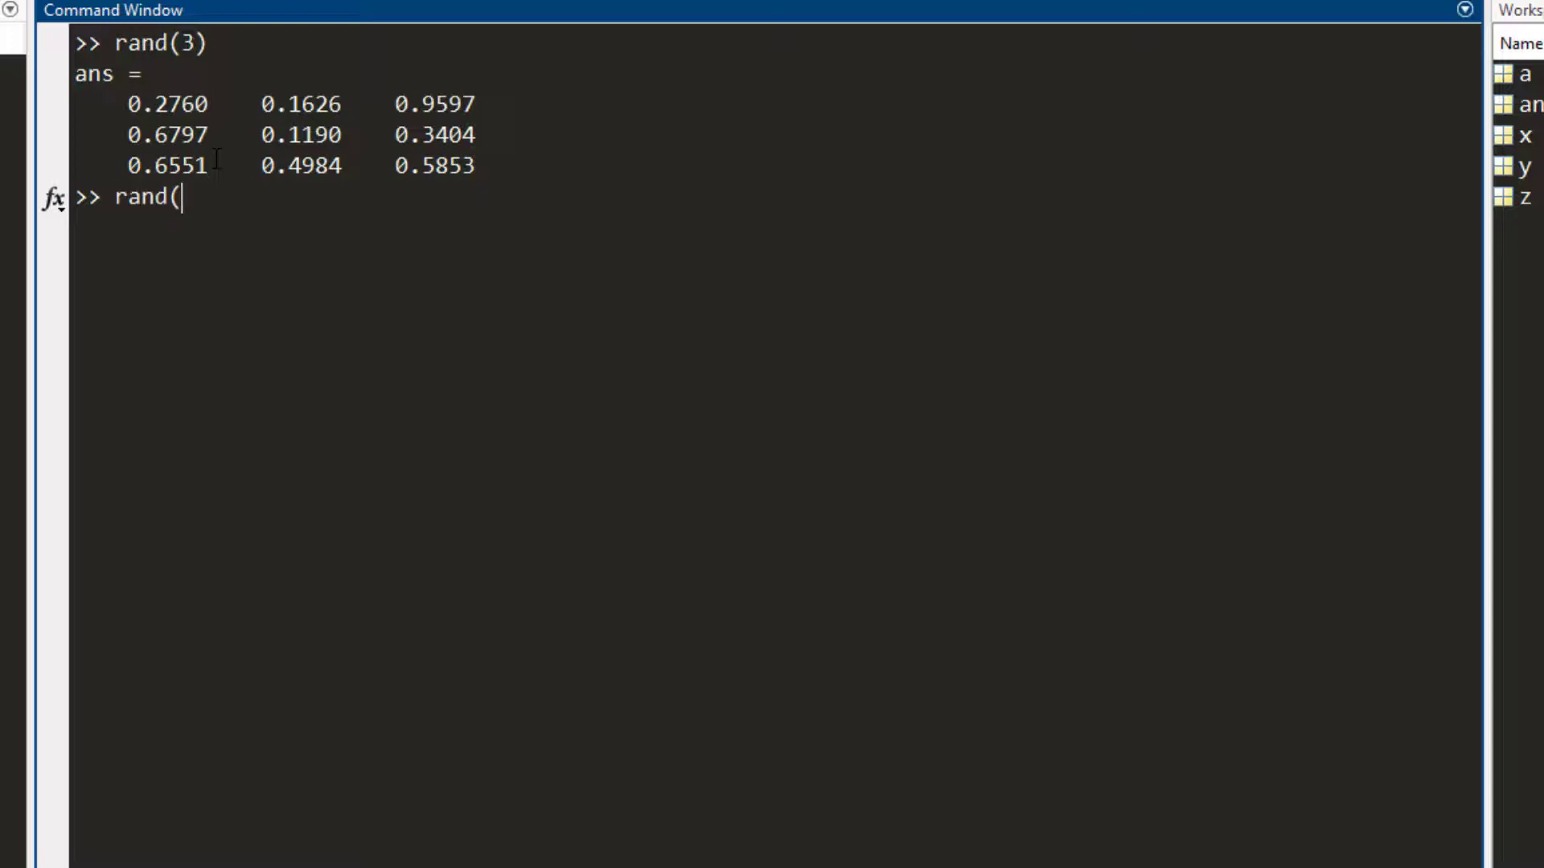
{"action": "type", "text": "("}
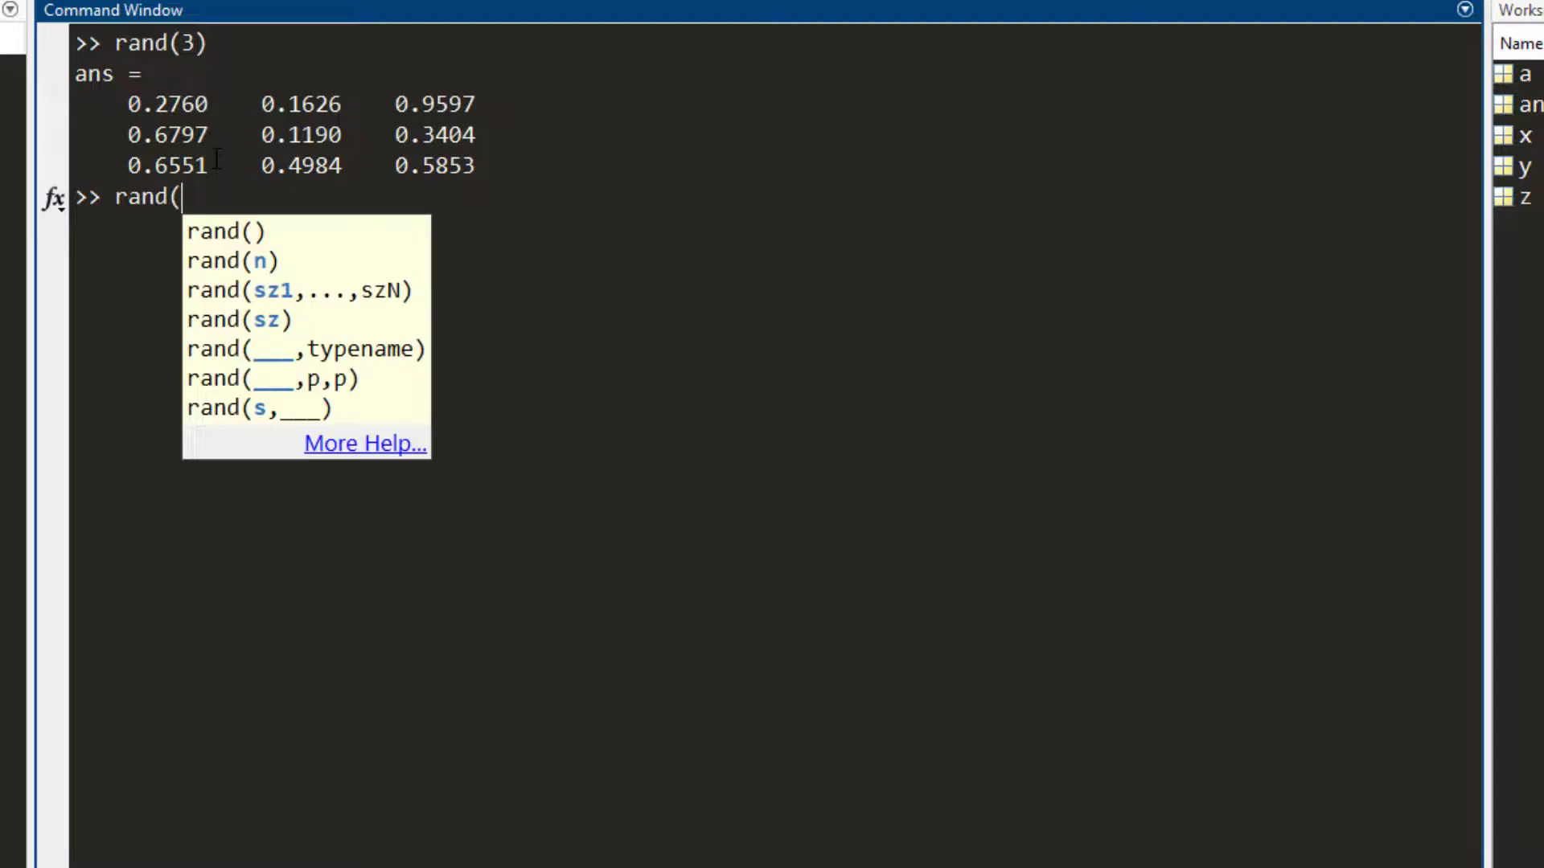
{"action": "type", "text": "2,5"}
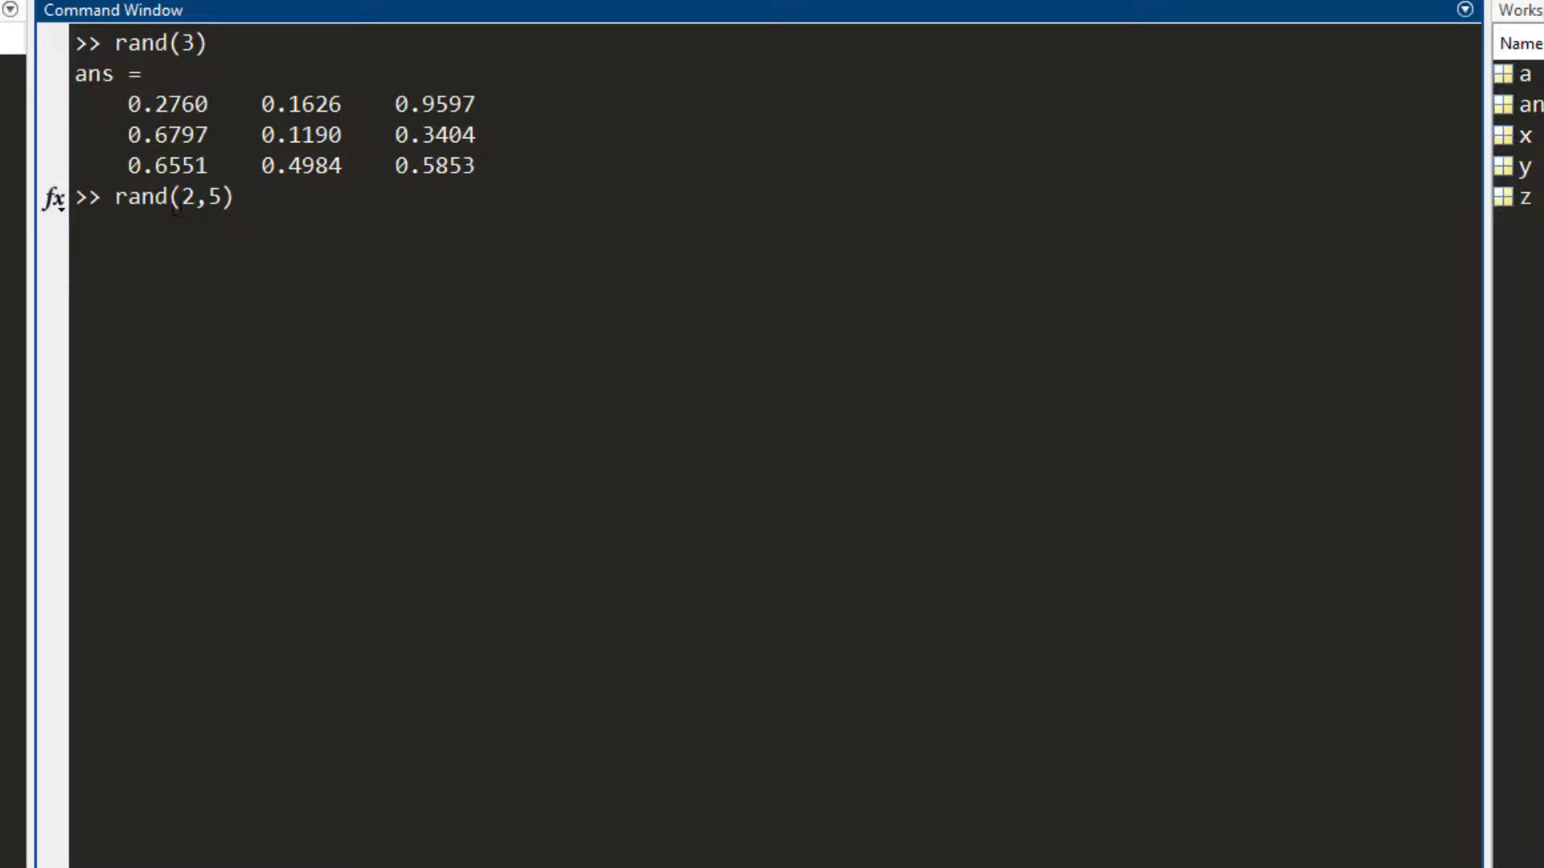
{"action": "left_click", "coordinate": [233, 196]}
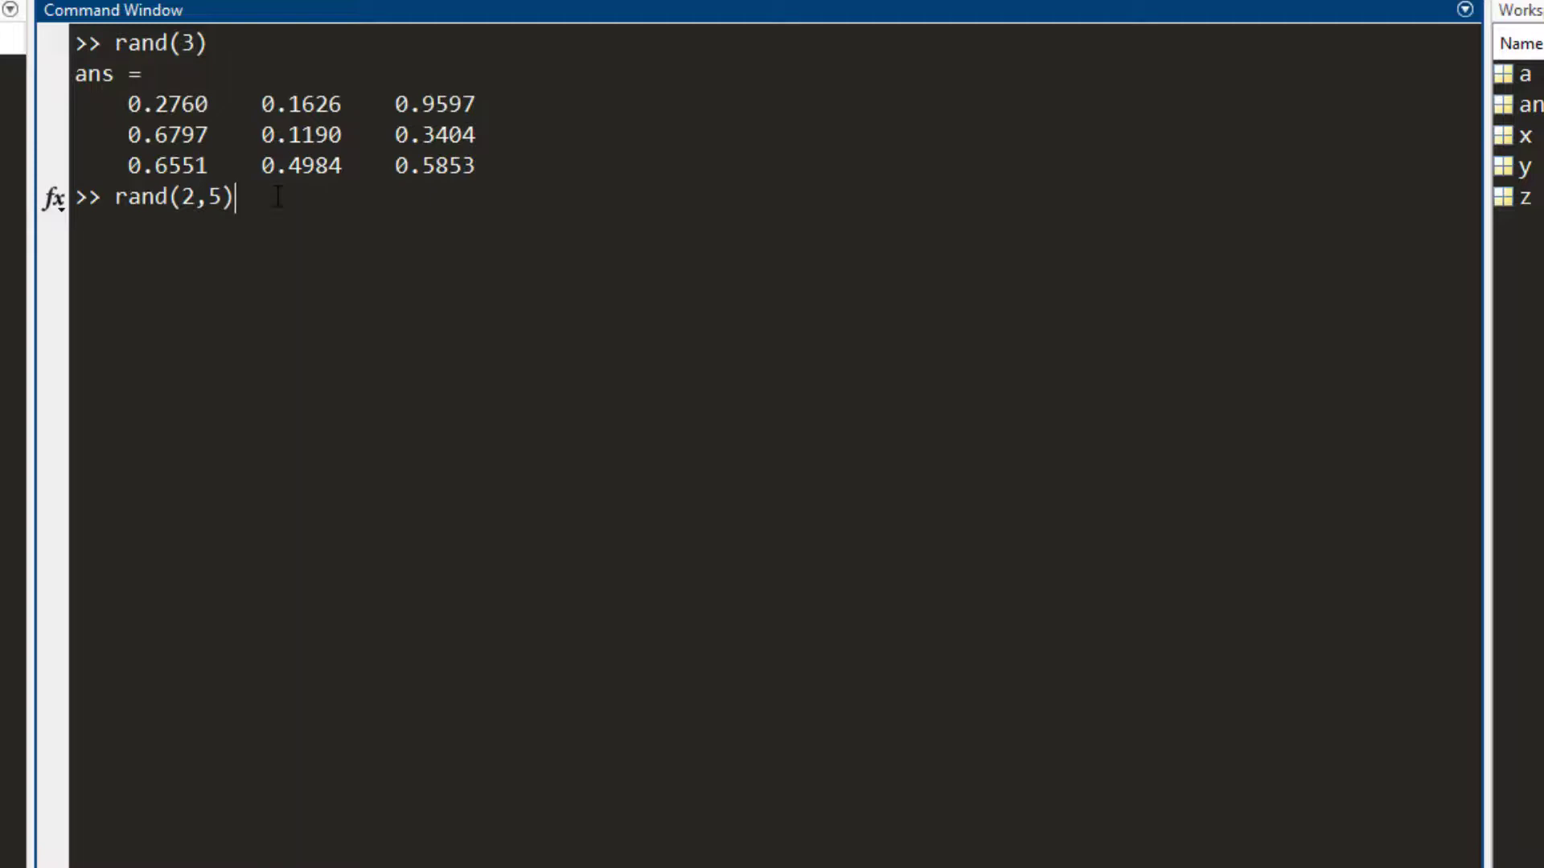